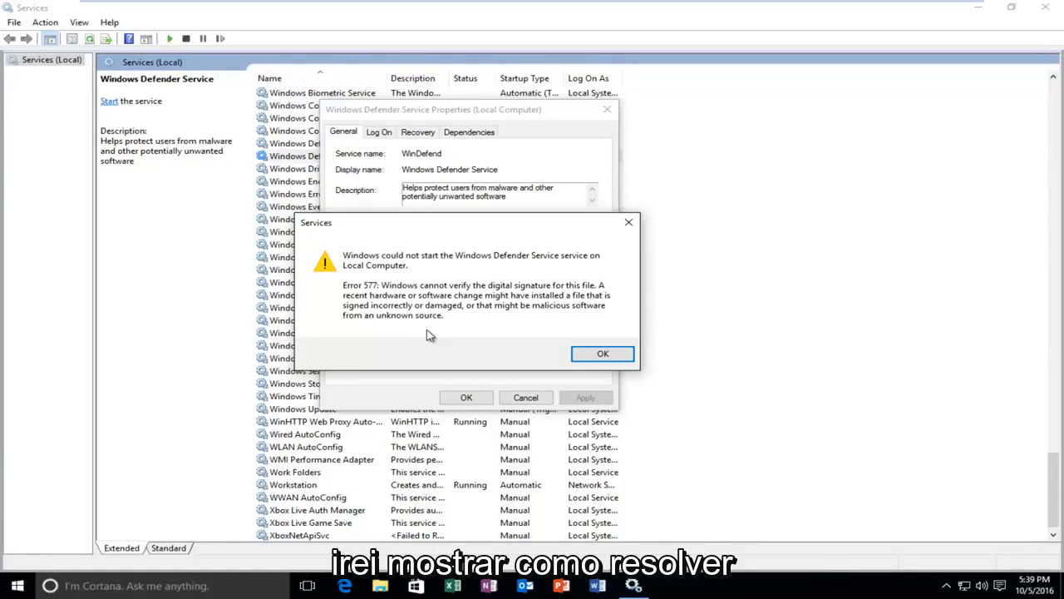
mouse_move(419, 289)
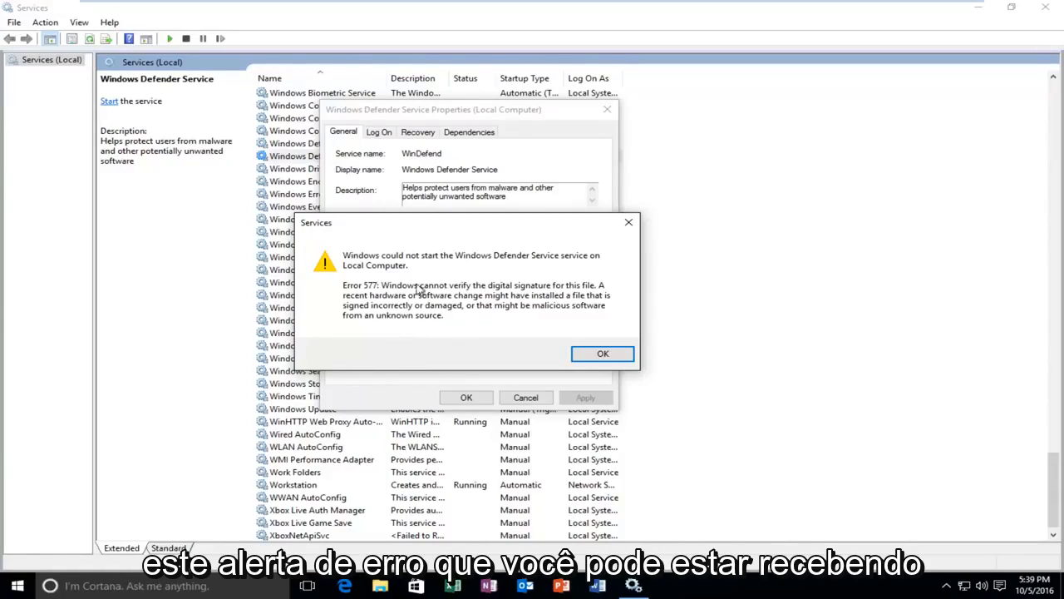
mouse_move(395, 274)
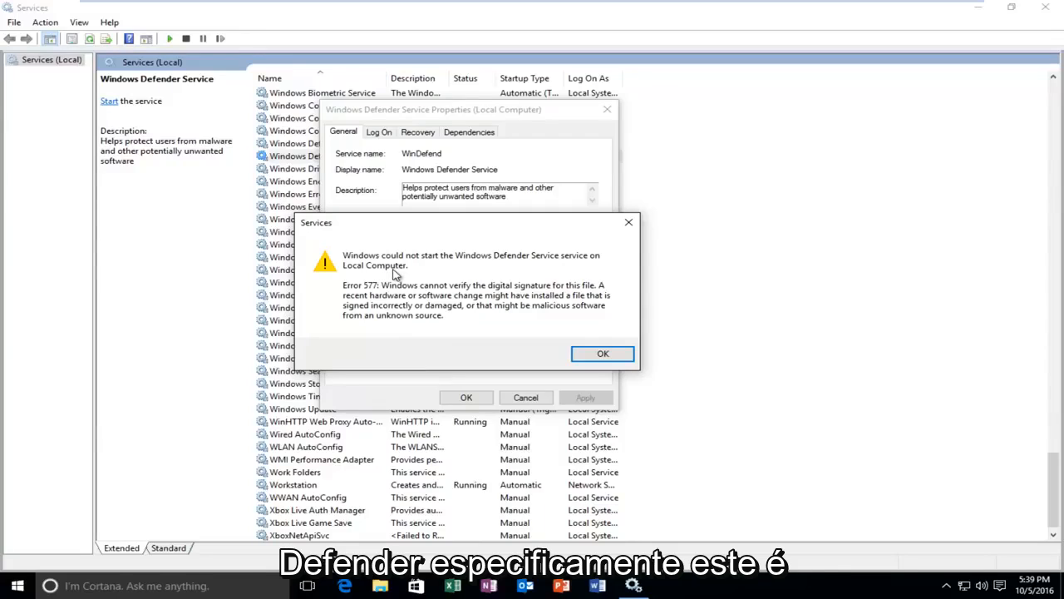
mouse_move(341, 313)
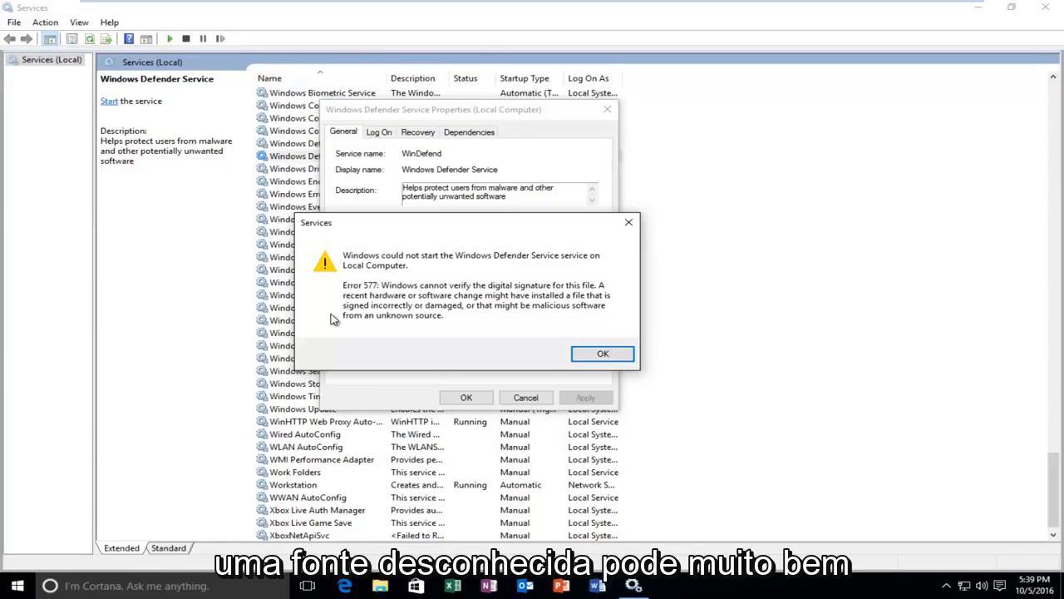
mouse_move(382, 293)
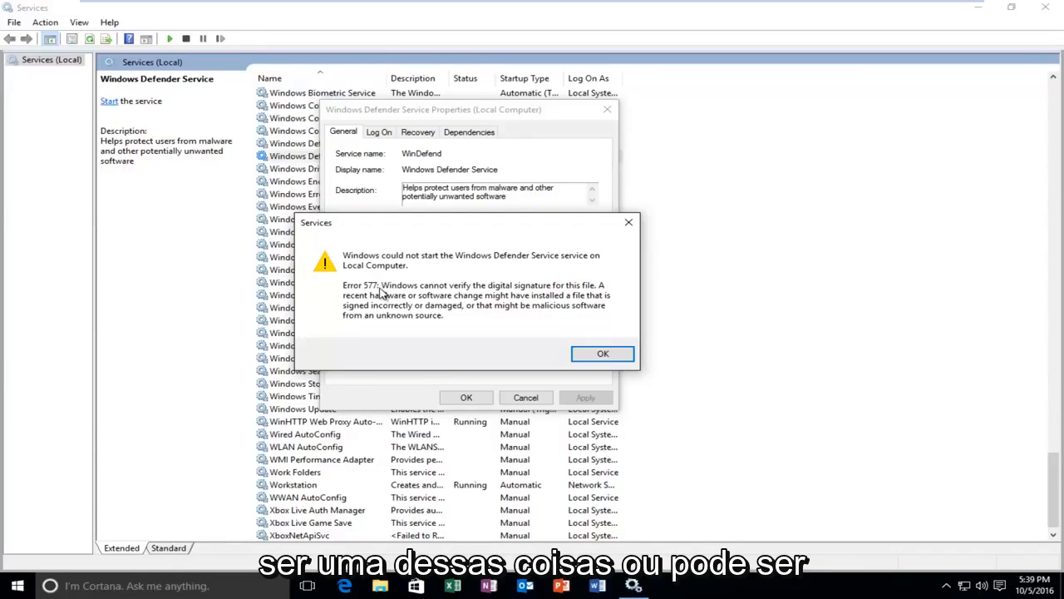
mouse_move(419, 296)
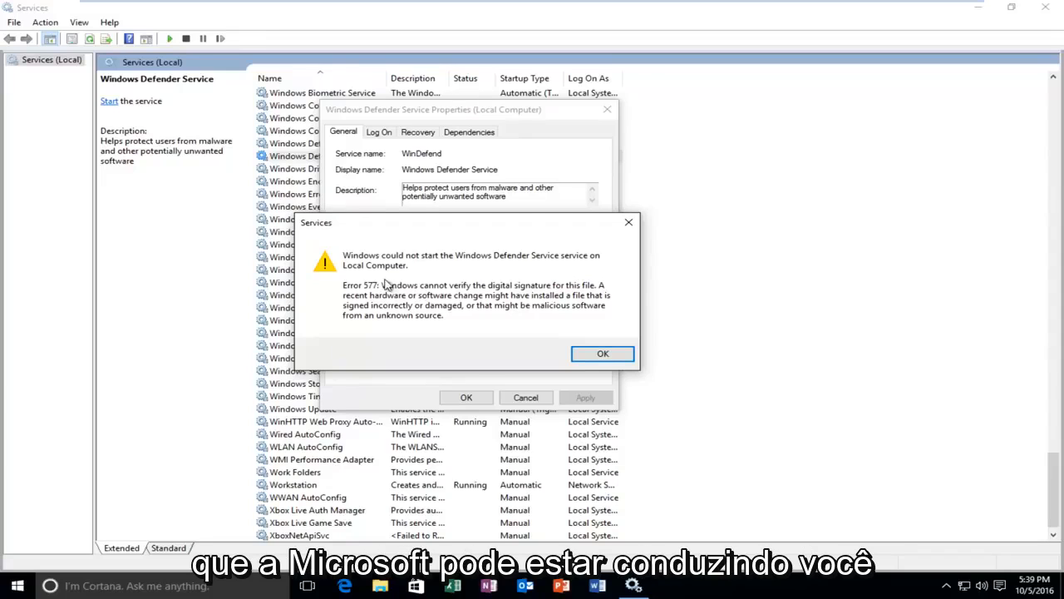
mouse_move(349, 276)
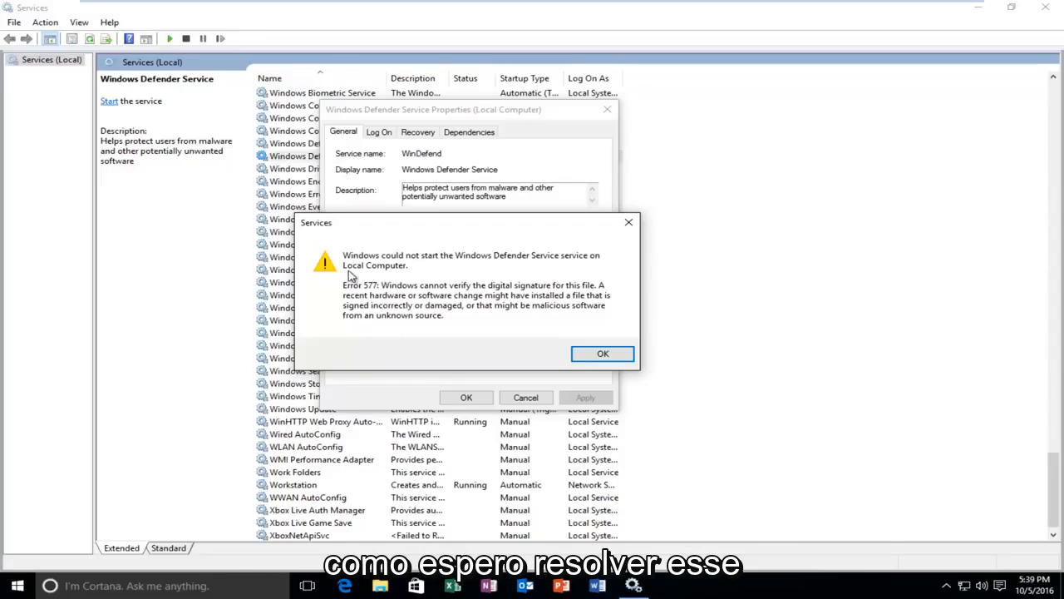
Dismiss the service error and launch regedit from Start search as administrator
left_click(602, 353)
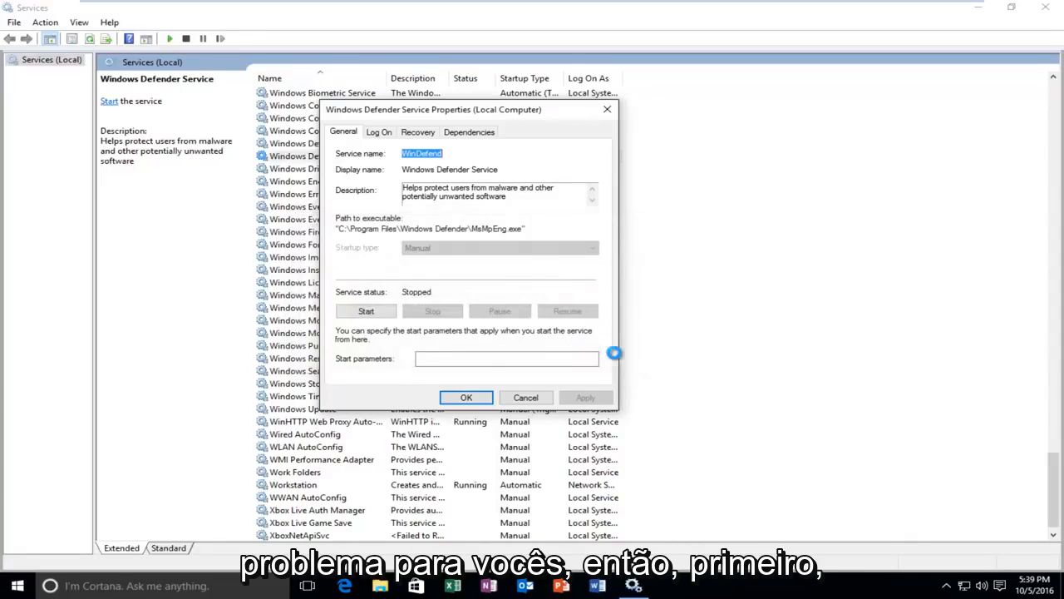
mouse_move(607, 109)
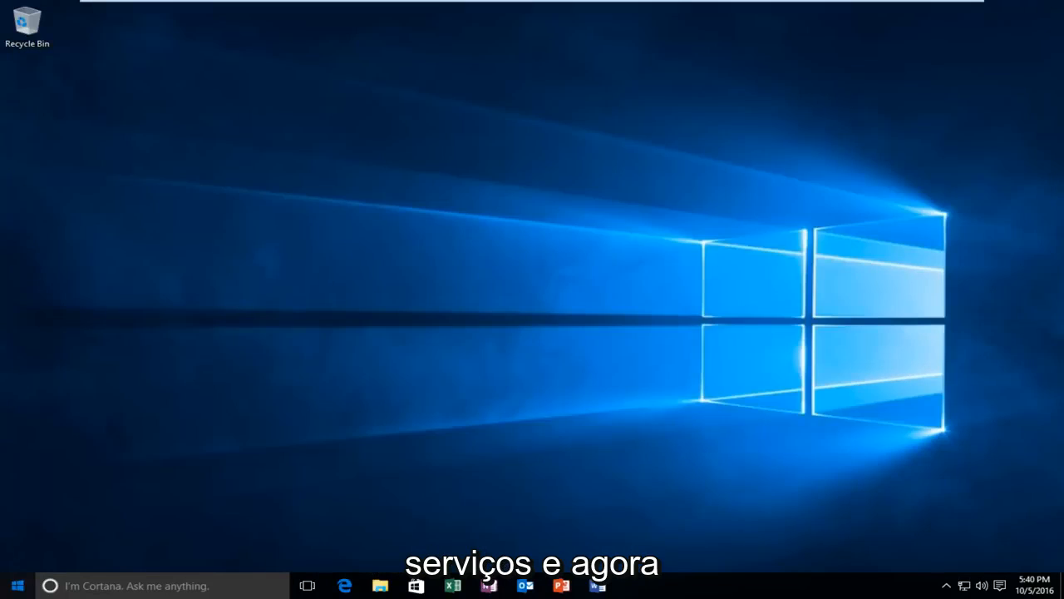
left_click(16, 585)
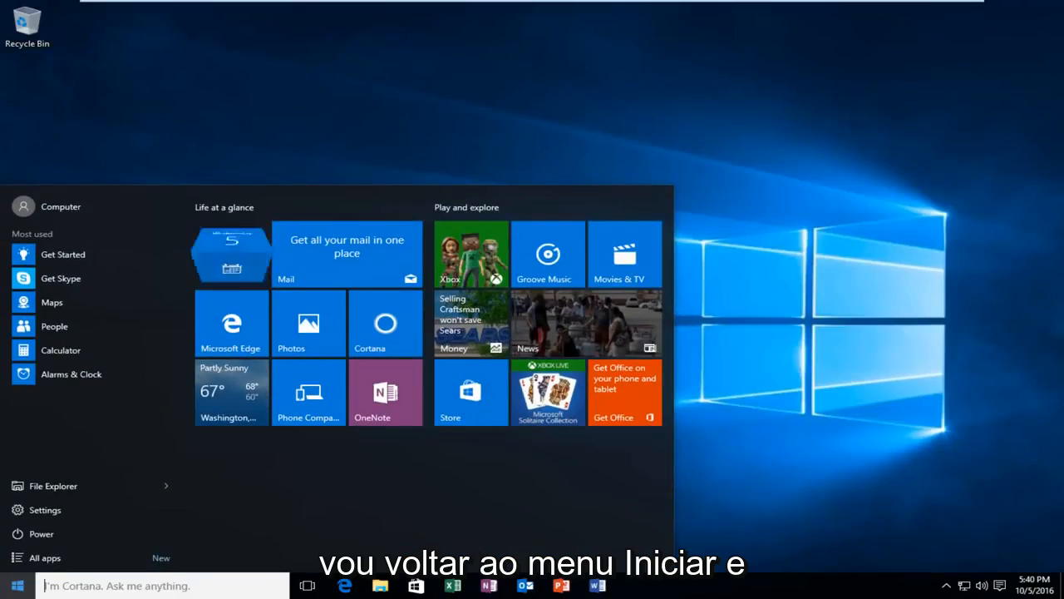
type("regedit")
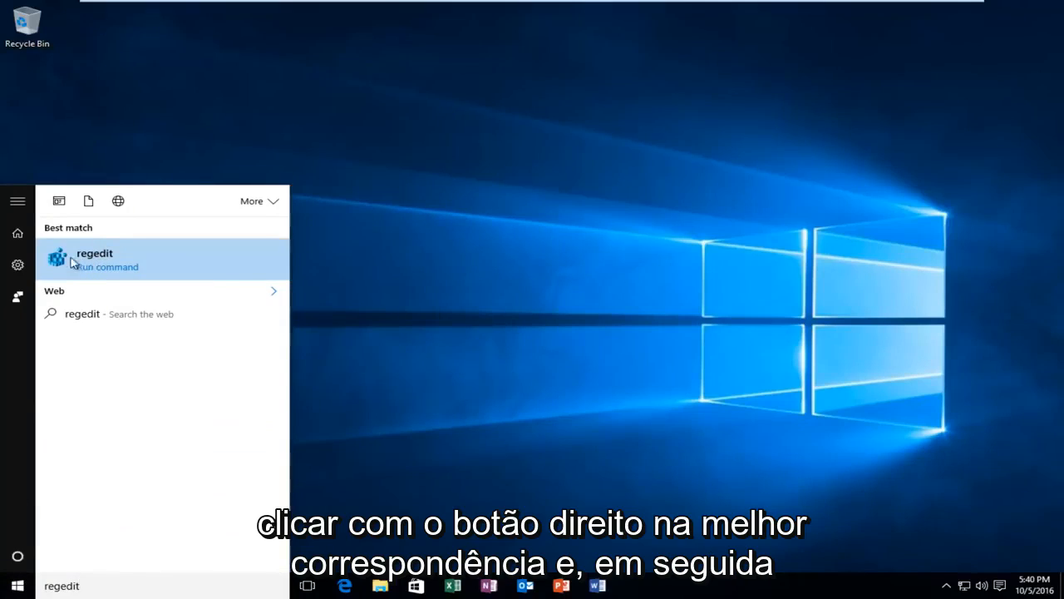
right_click(93, 257)
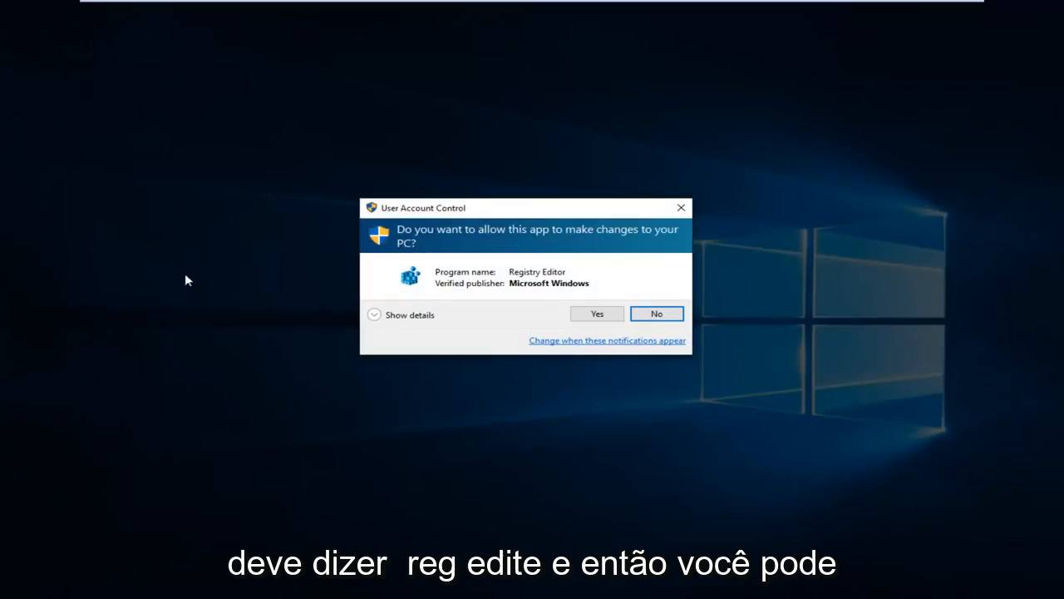
mouse_move(525, 292)
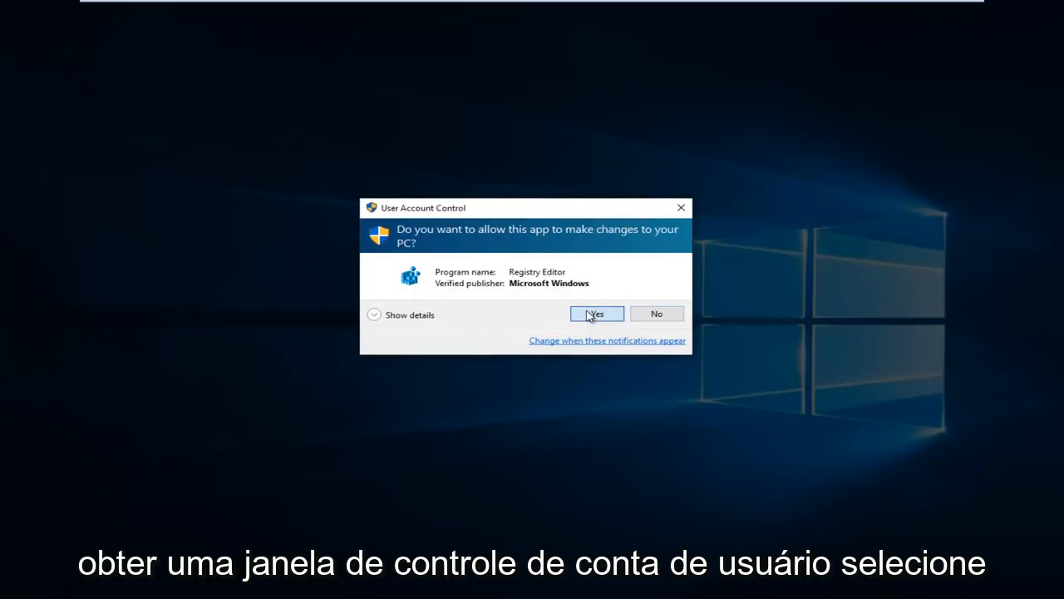
Approve UAC and navigate to HKEY_LOCAL_MACHINE\SOFTWARE\Policies\Microsoft\Windows Defender
left_click(595, 312)
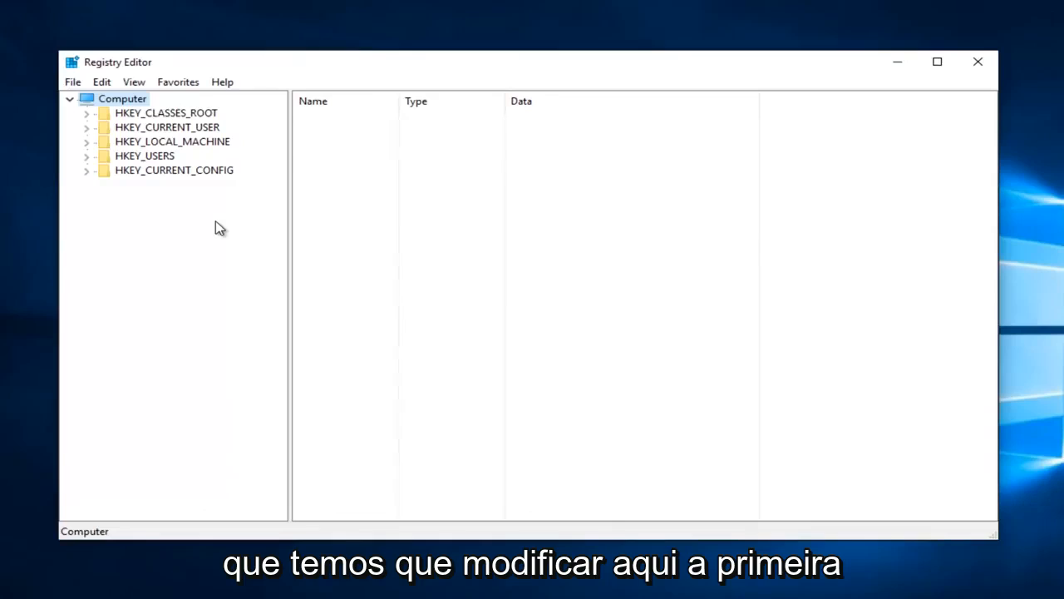
mouse_move(130, 149)
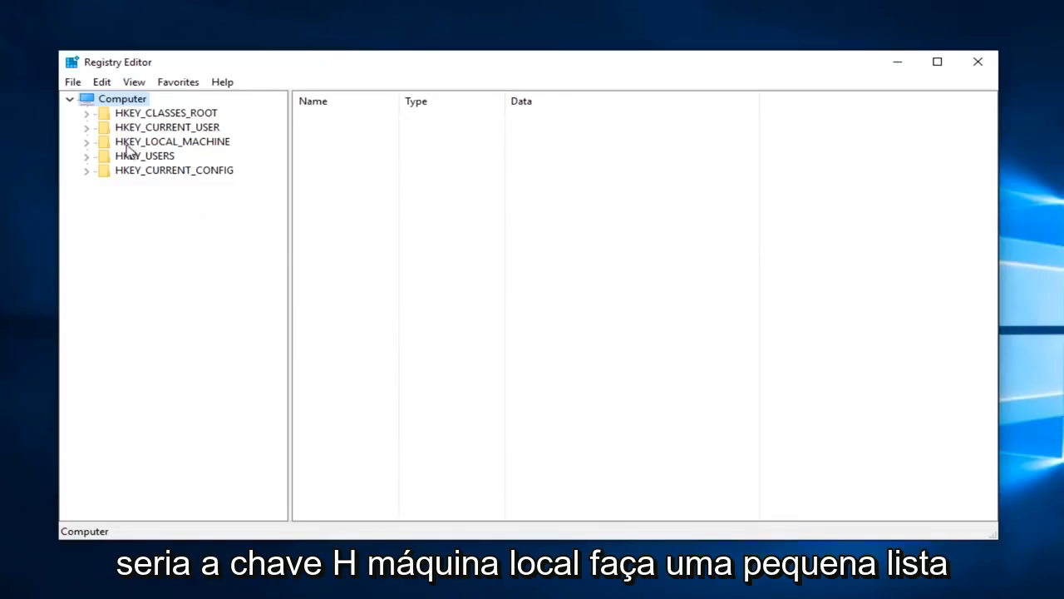
left_click(87, 141)
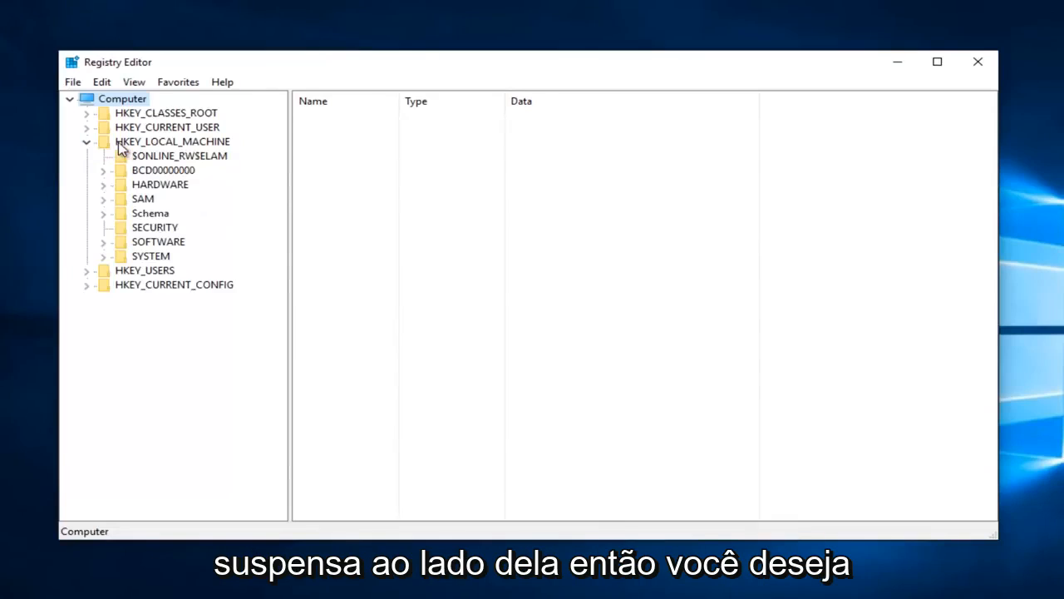
mouse_move(117, 203)
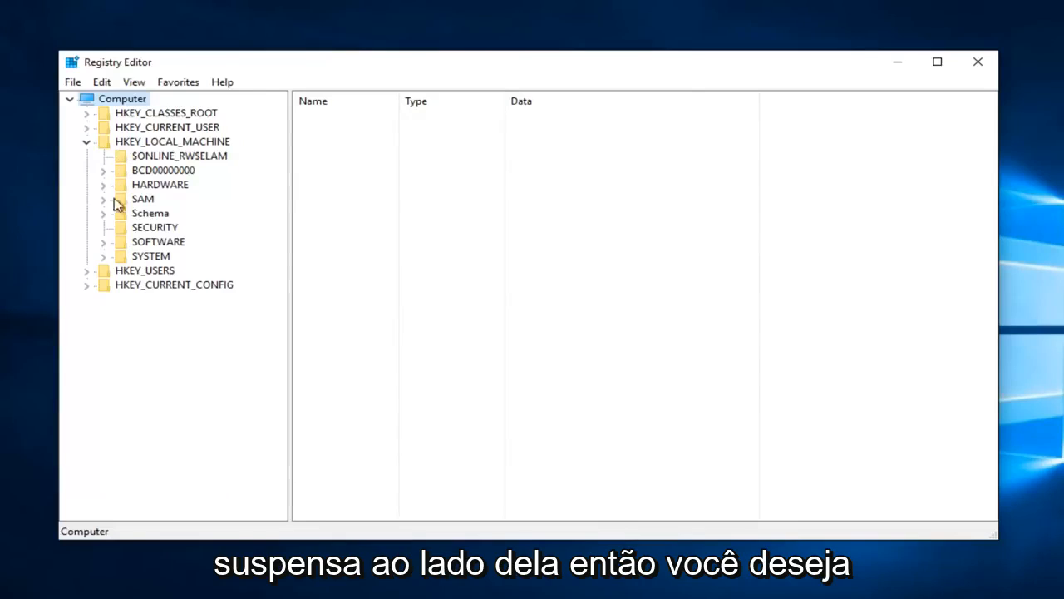
left_click(103, 241)
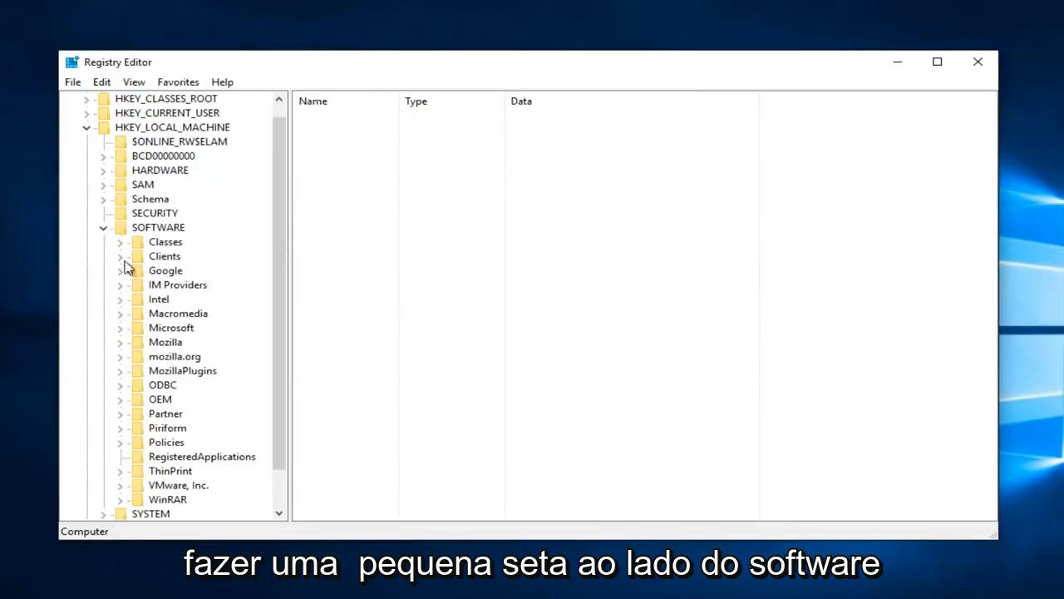
scroll("down", 3)
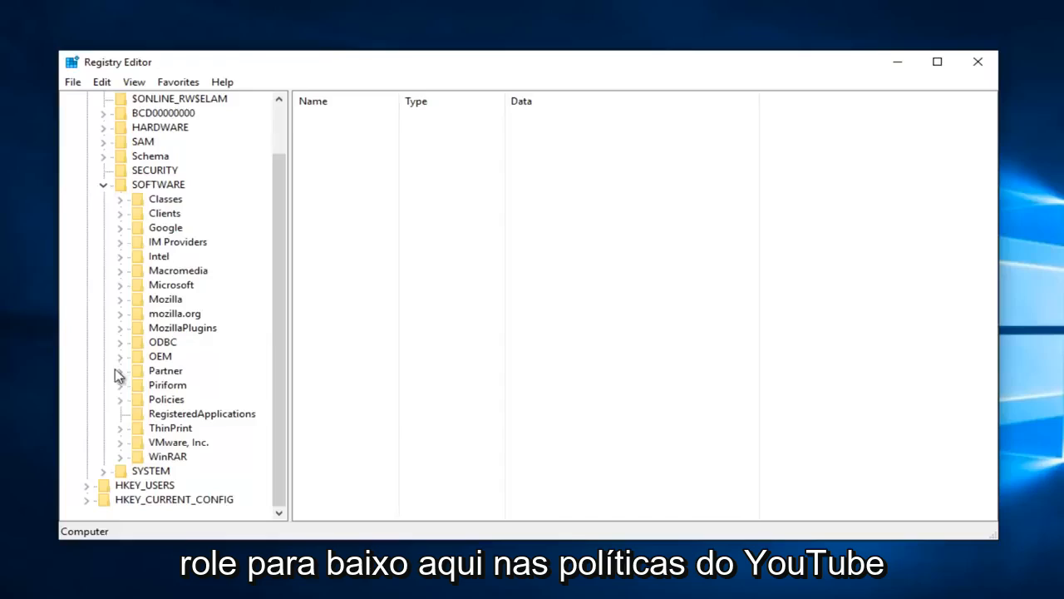
mouse_move(123, 409)
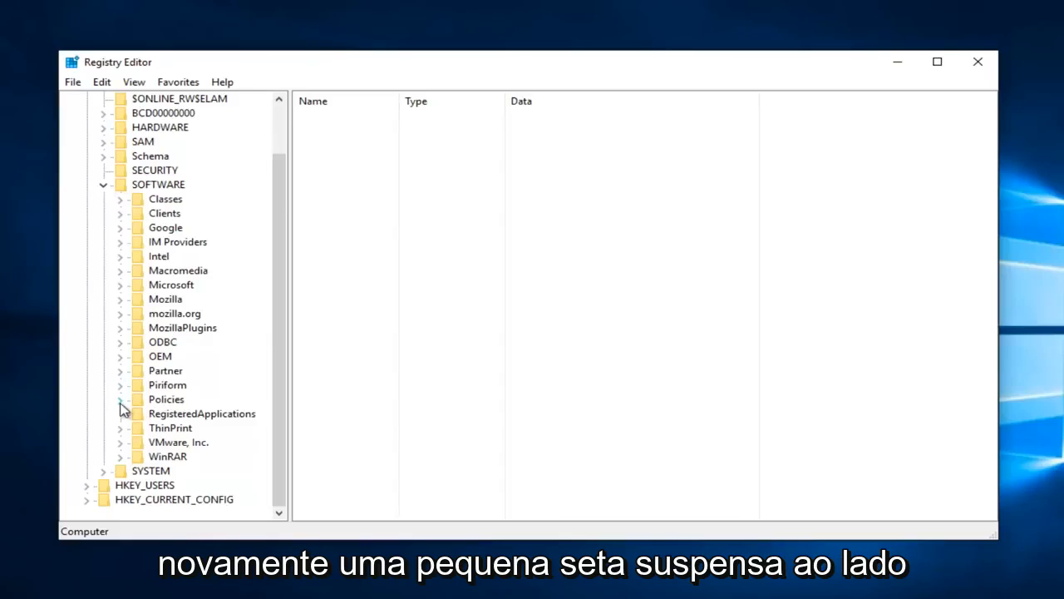
left_click(120, 399)
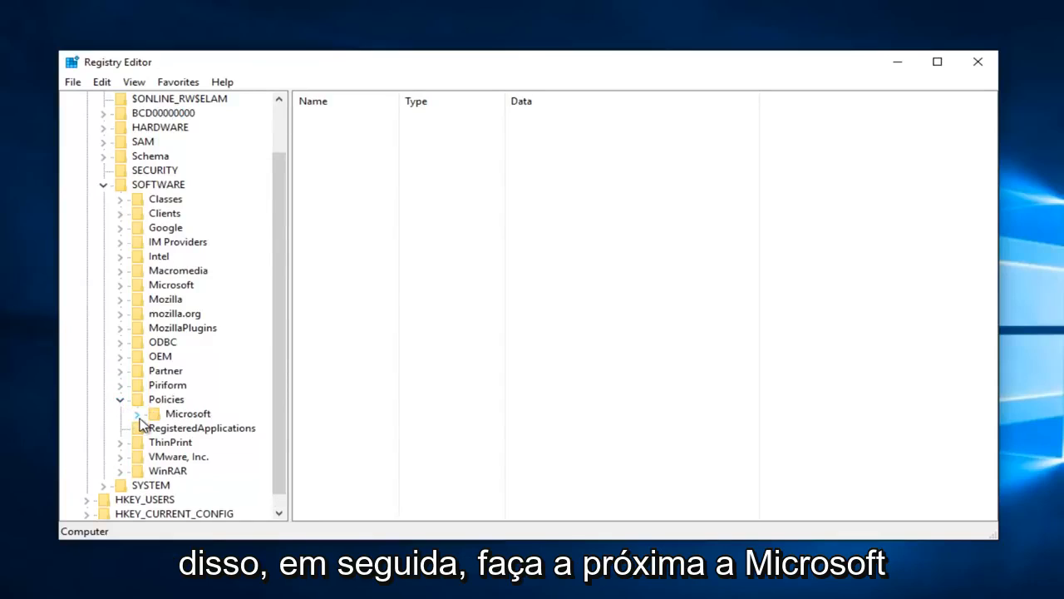
left_click(136, 413)
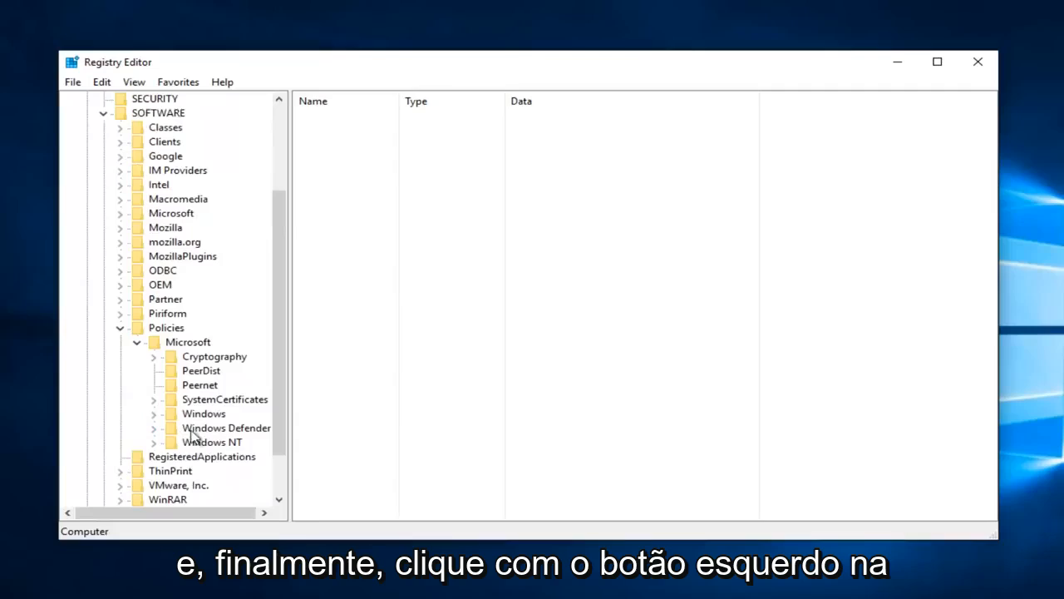
left_click(226, 427)
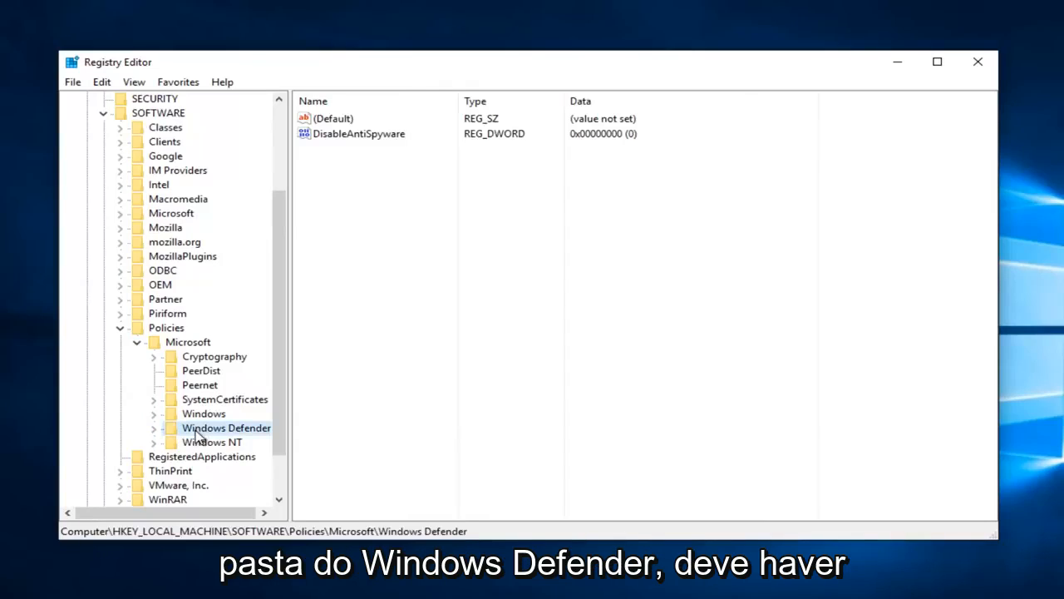
Set DisableAntiSpyware value data to 1 and close Registry Editor
left_click(359, 133)
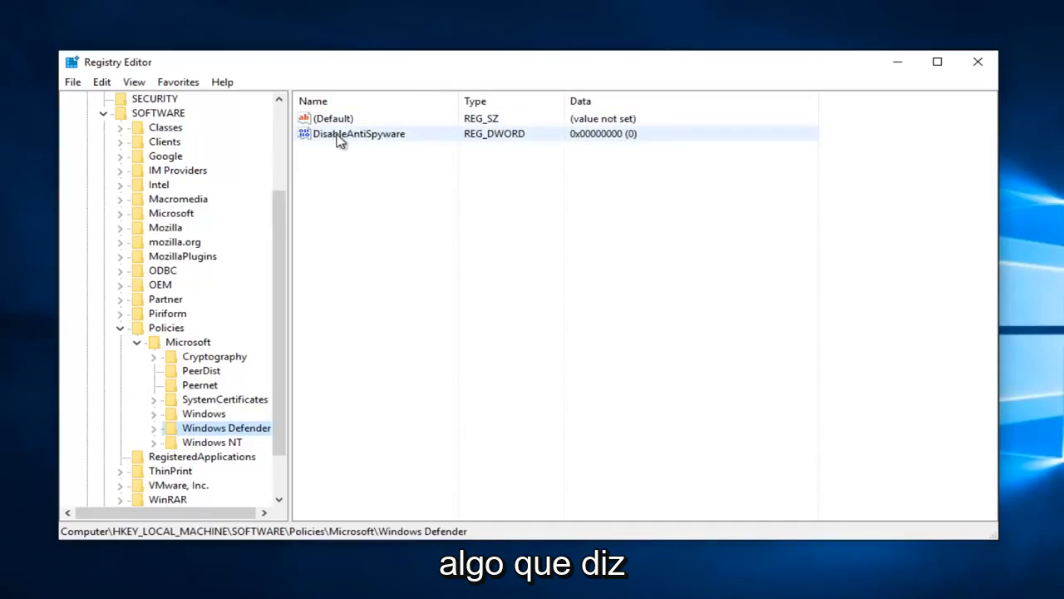
mouse_move(346, 139)
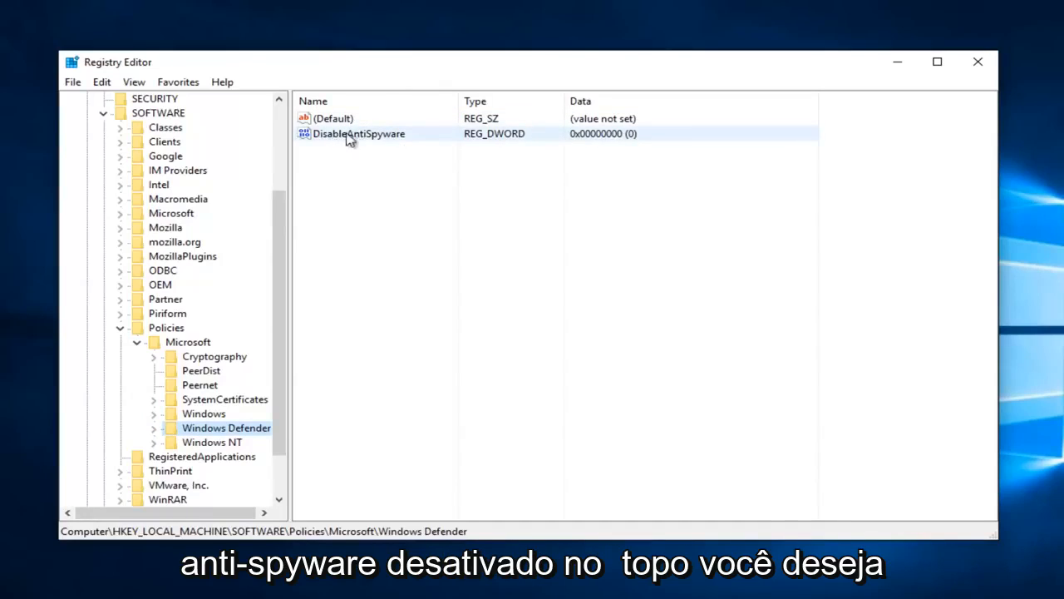
double_click(359, 133)
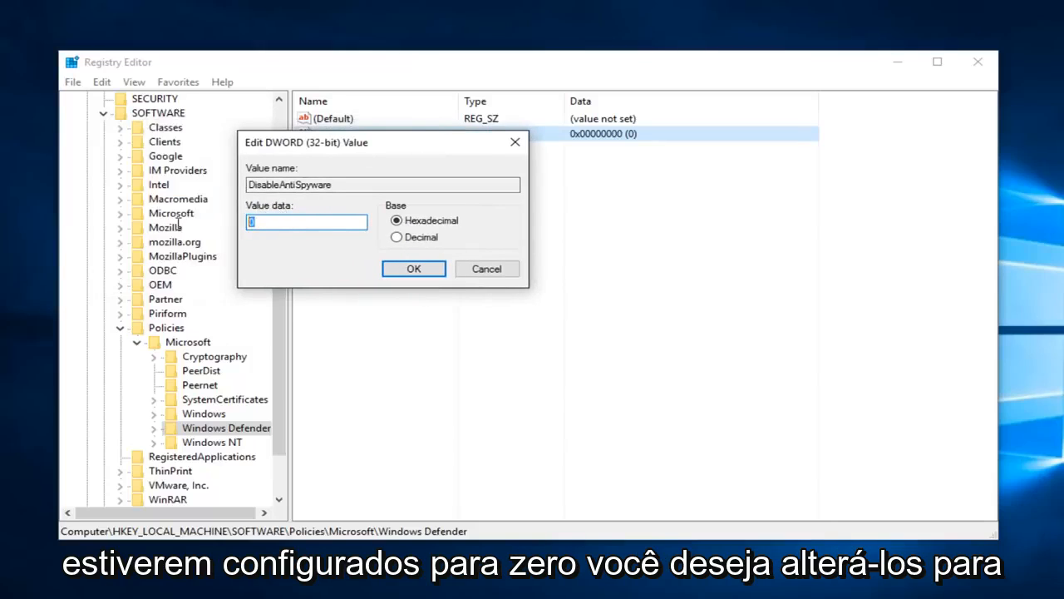
type("1")
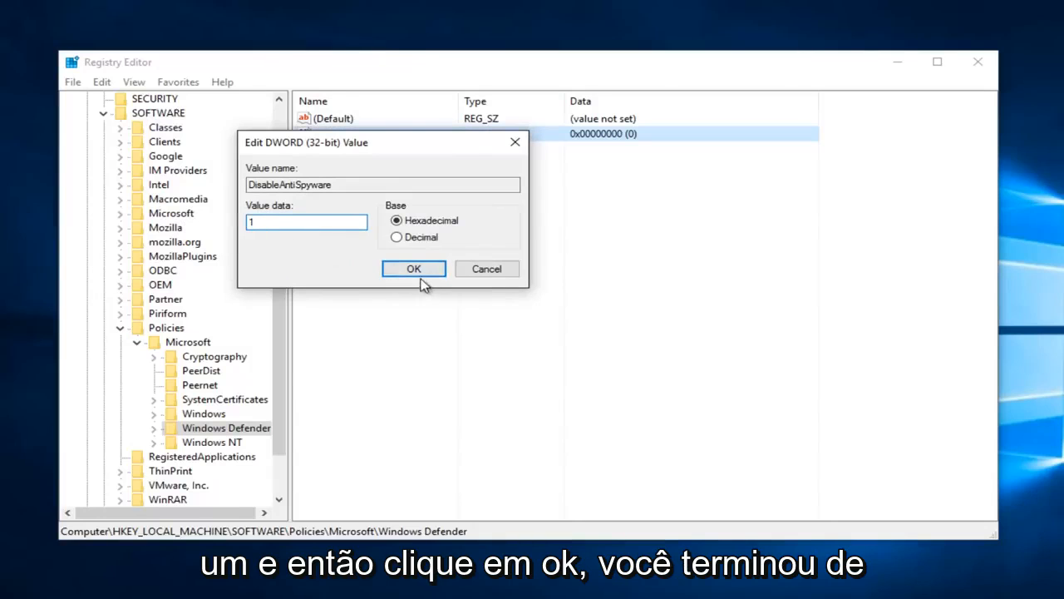
left_click(412, 269)
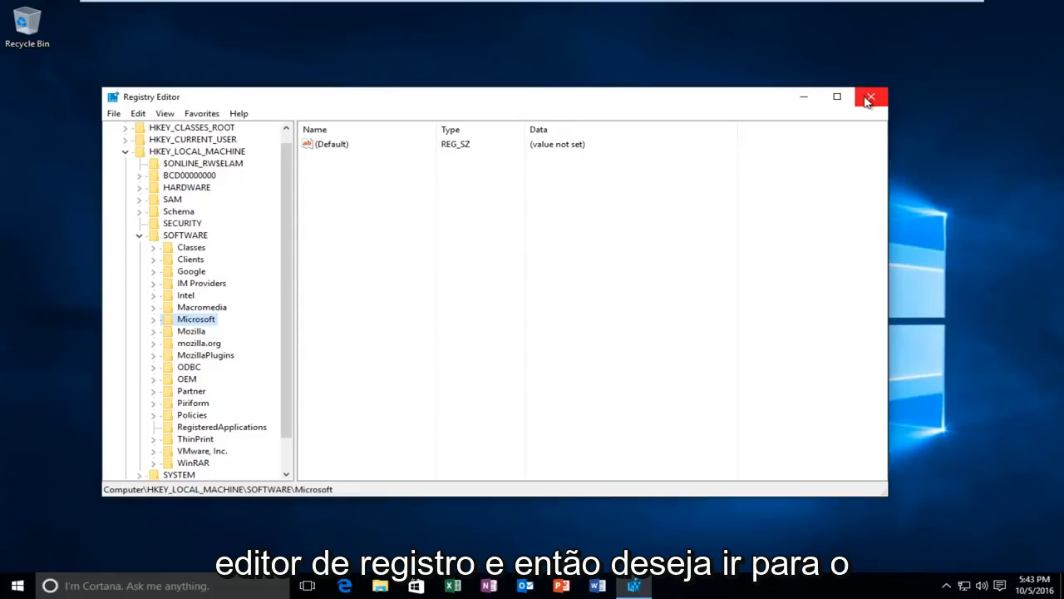
left_click(870, 96)
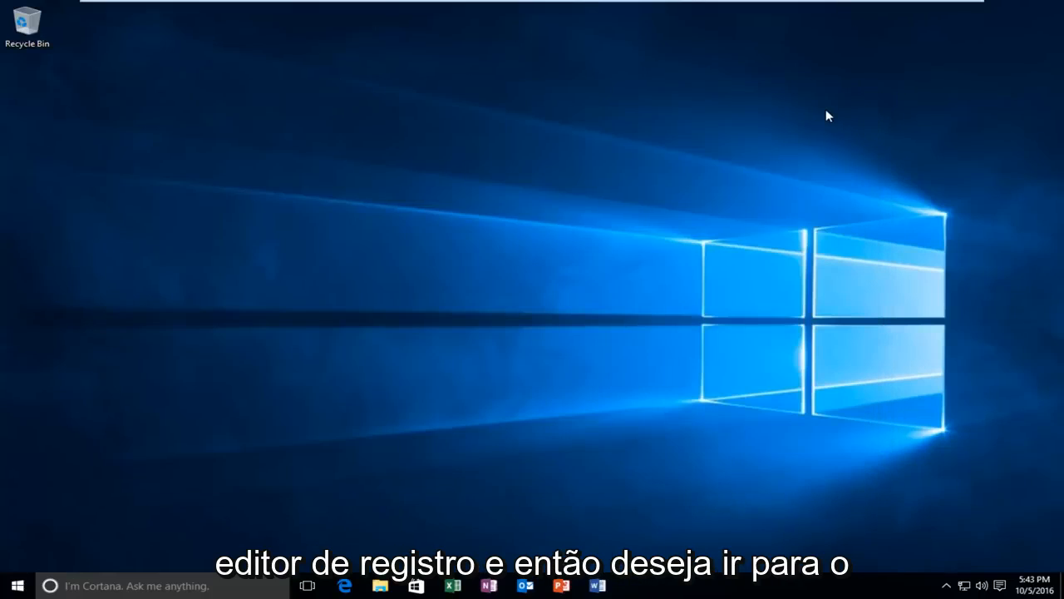
left_click(15, 585)
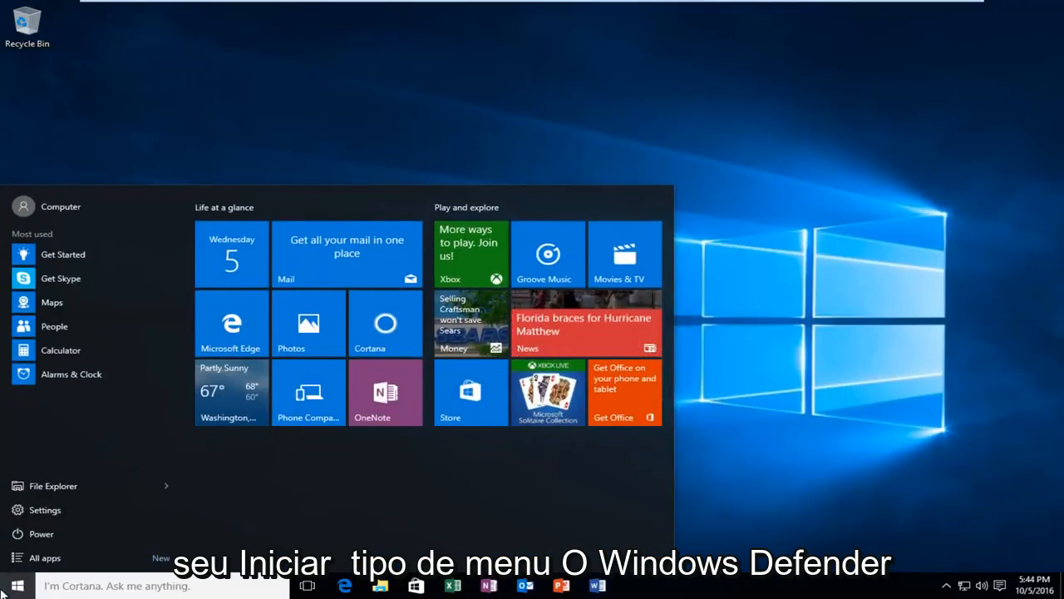
Launch Windows Defender from Start search and close the 'turned off by group policy' notice
type("windows defender")
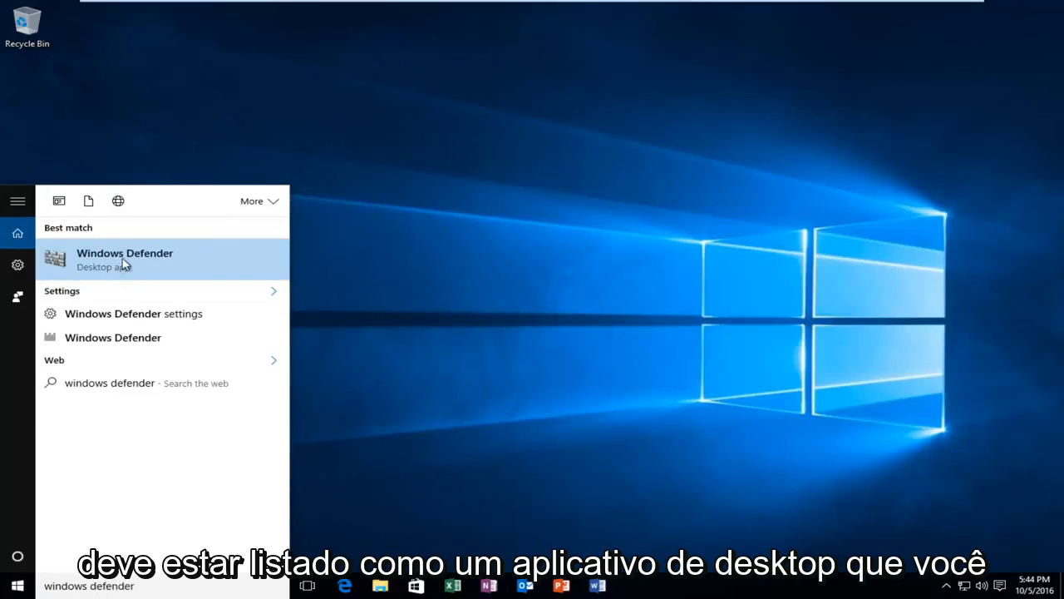
left_click(125, 259)
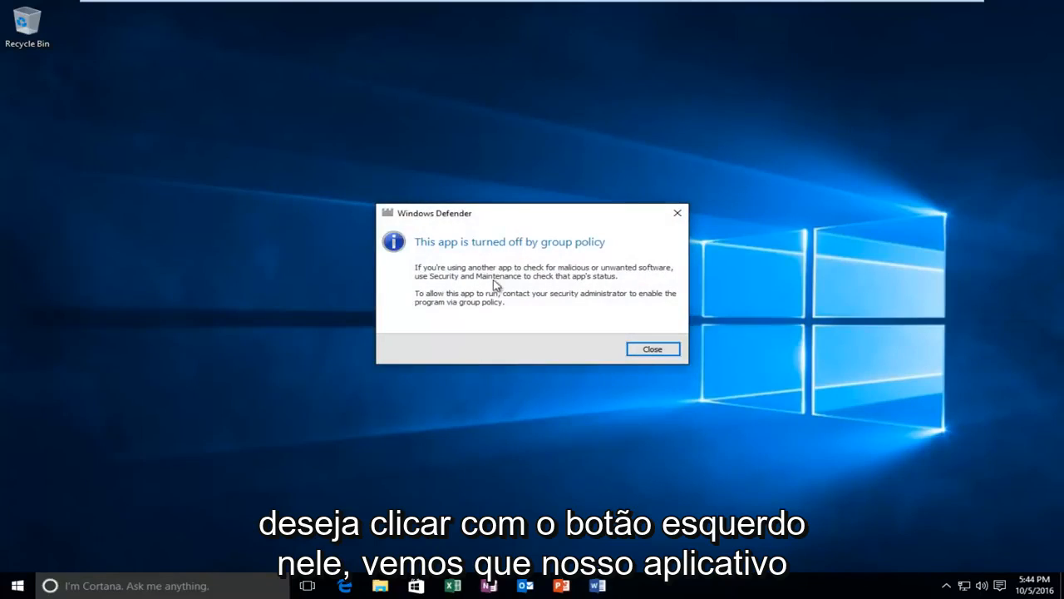
mouse_move(609, 281)
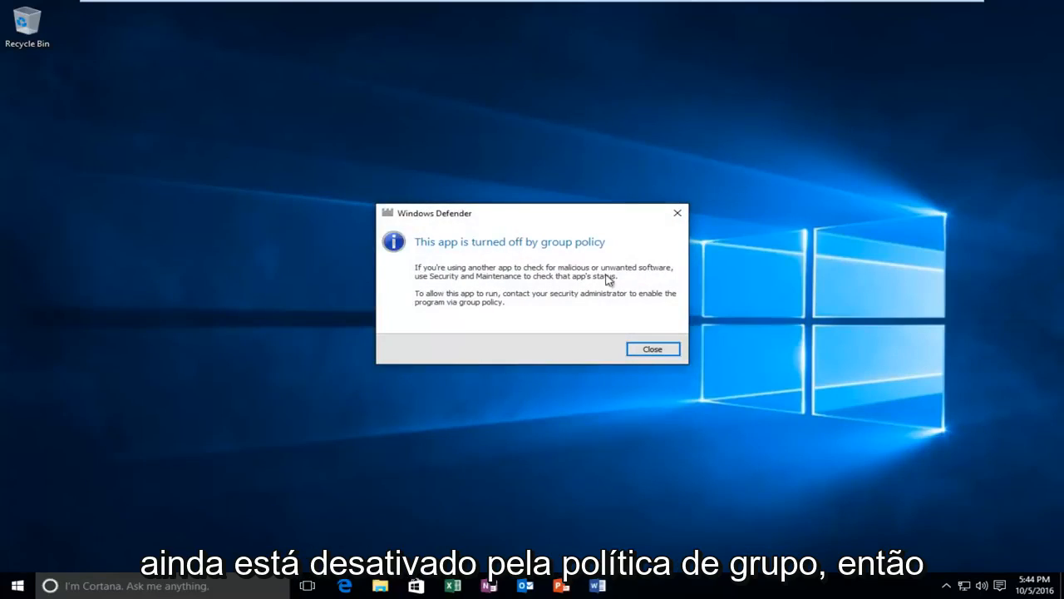
left_click(652, 349)
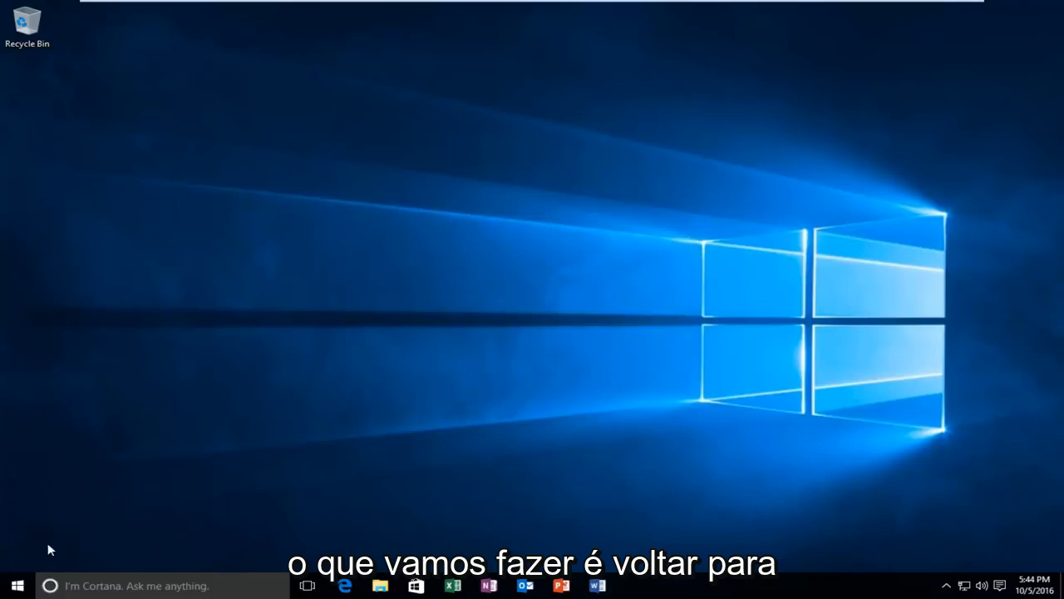
Search 'local group', launch Edit group policy and maximize the editor window
left_click(15, 585)
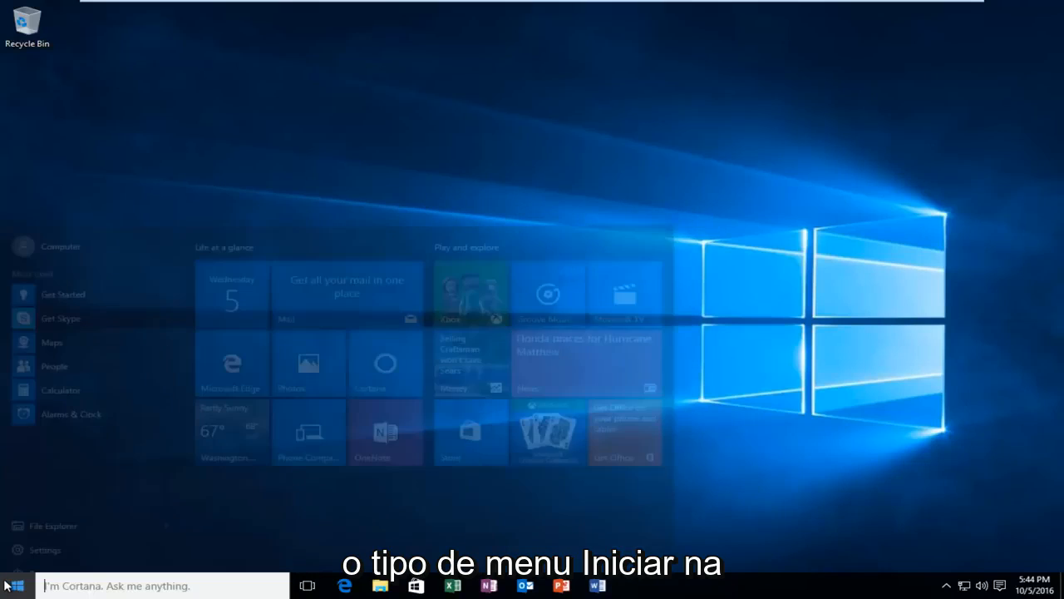
type("local group")
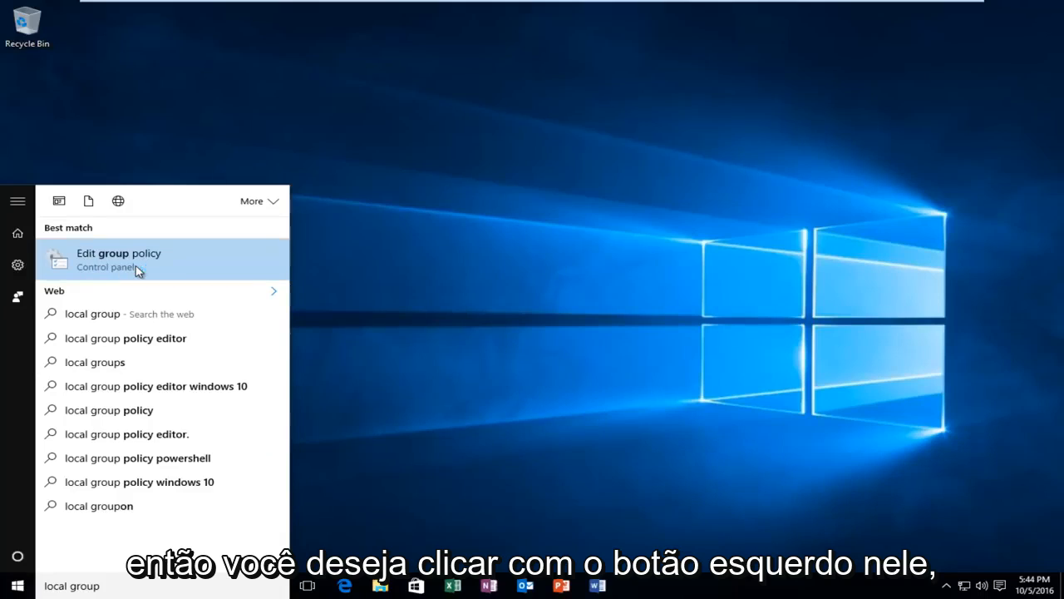
left_click(118, 260)
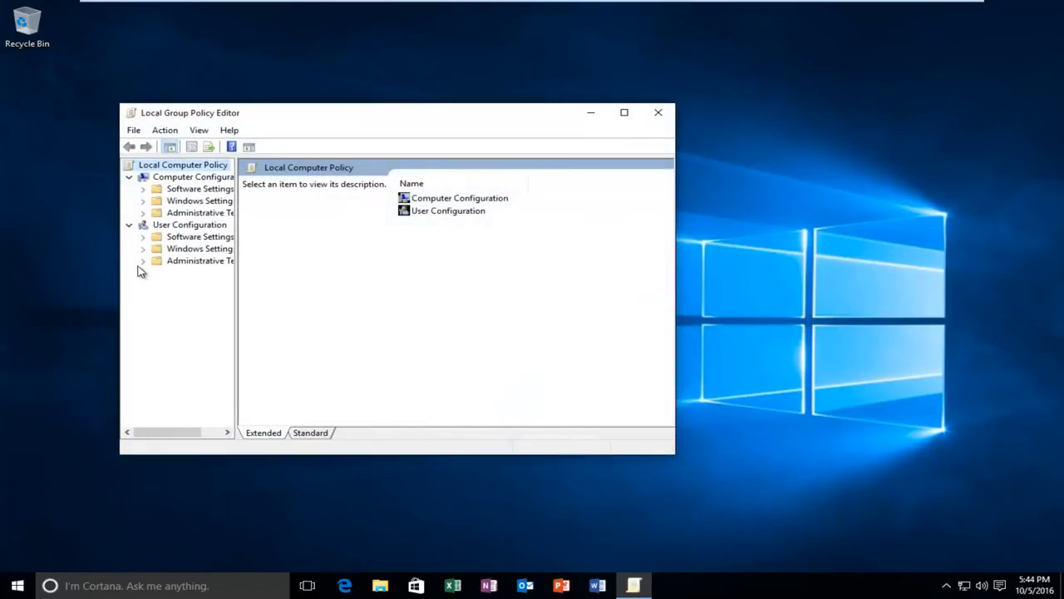
left_click(624, 113)
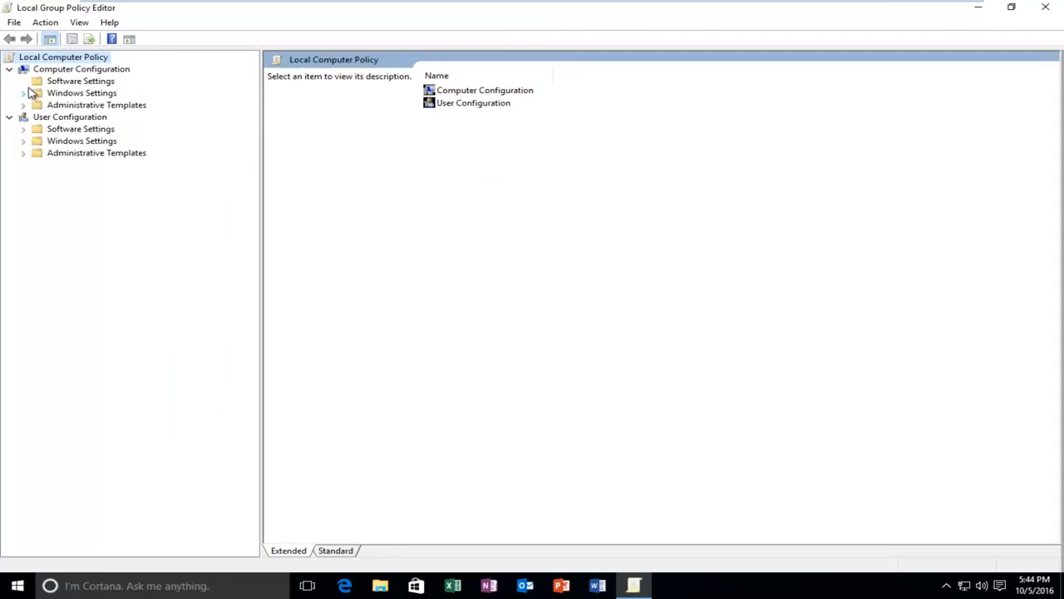
Navigate to Computer Configuration > Administrative Templates > Windows Components > Windows Defender
left_click(10, 69)
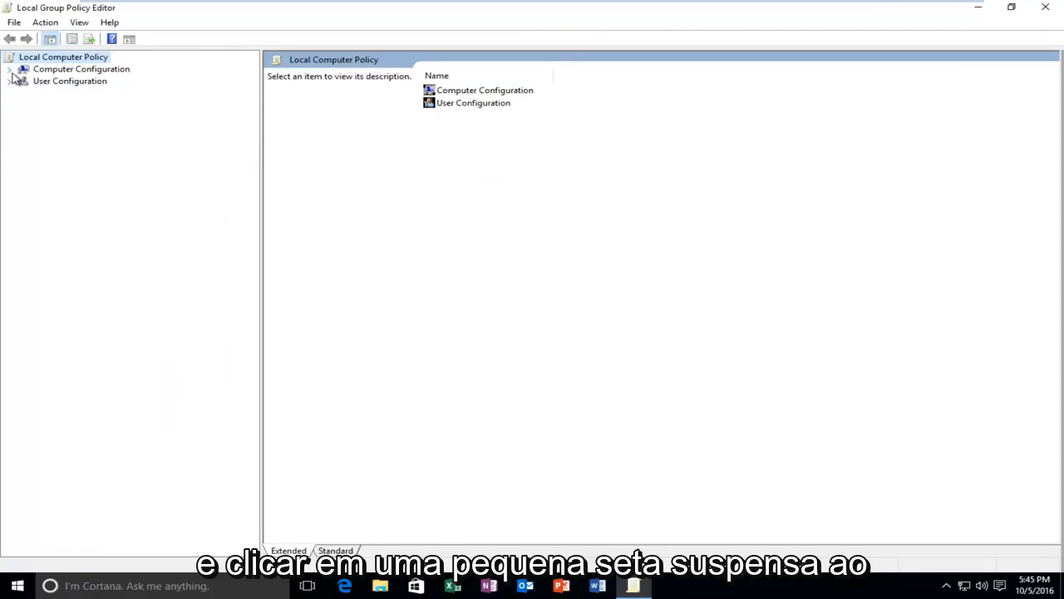
left_click(81, 70)
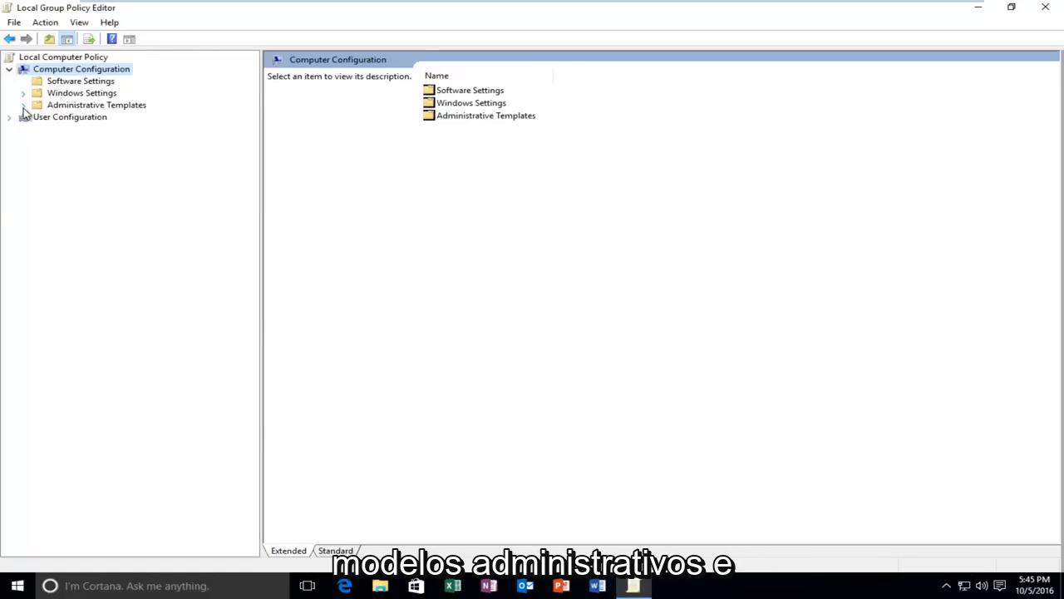
left_click(23, 103)
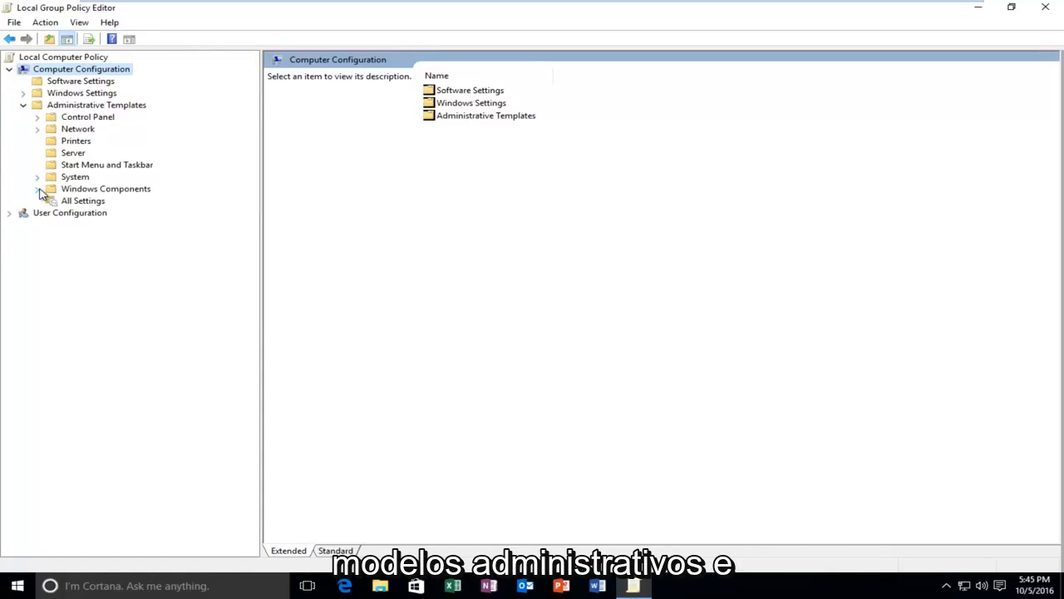
left_click(38, 190)
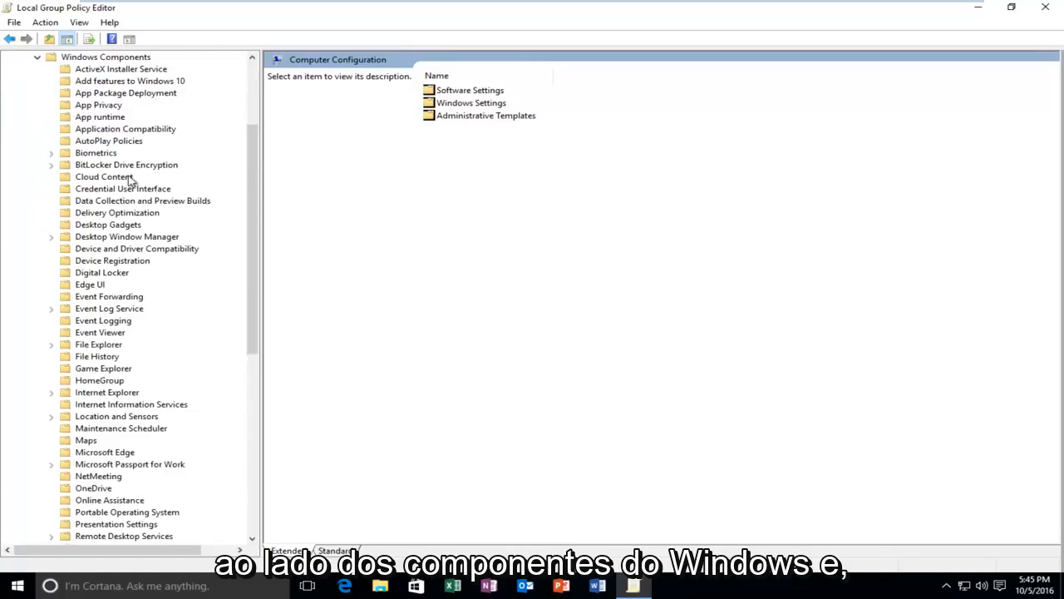
scroll("down", 3)
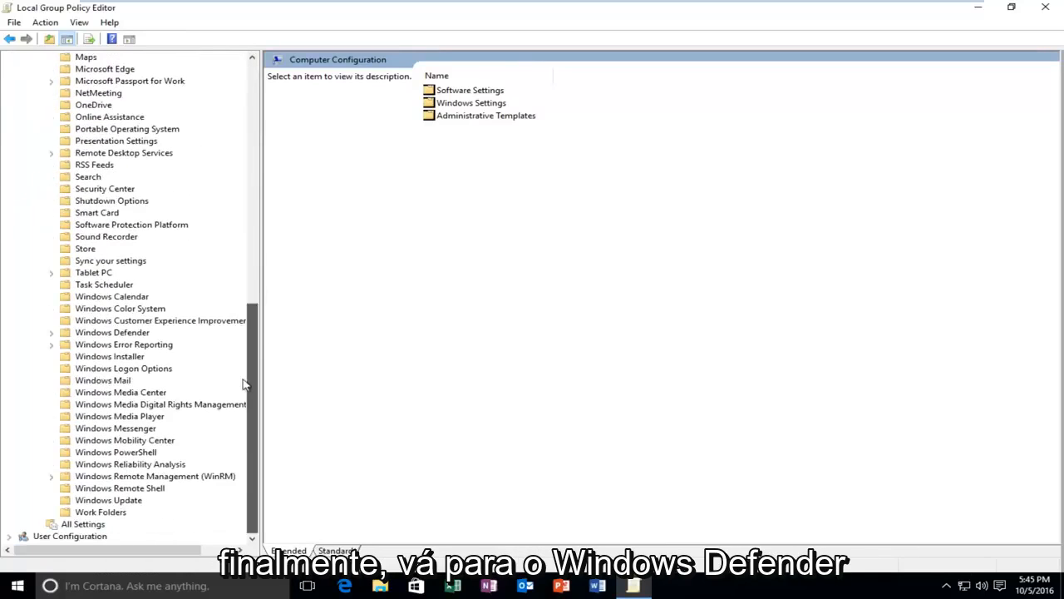
left_click(113, 333)
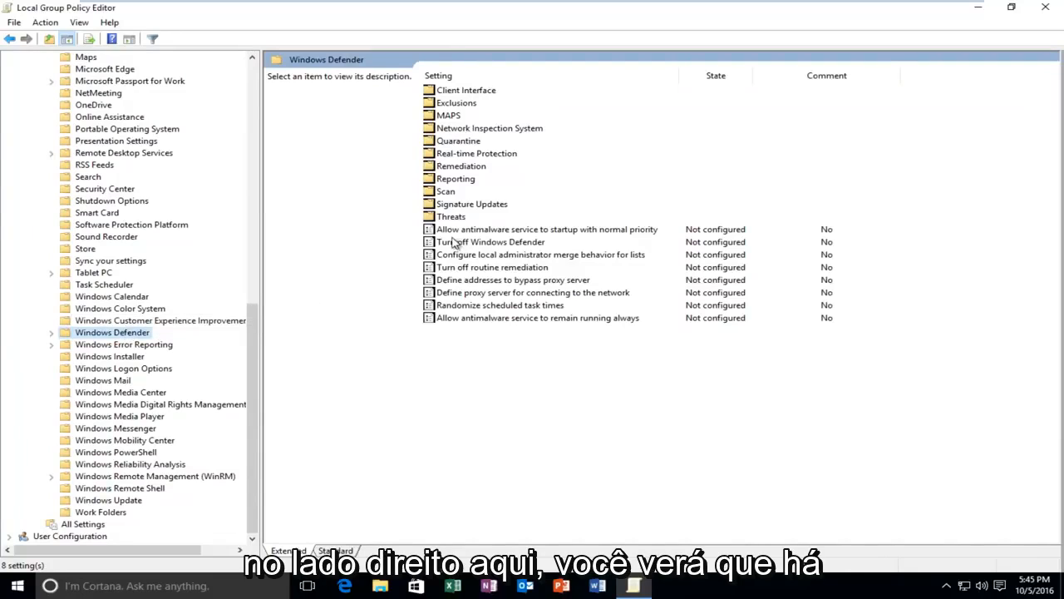
mouse_move(489, 249)
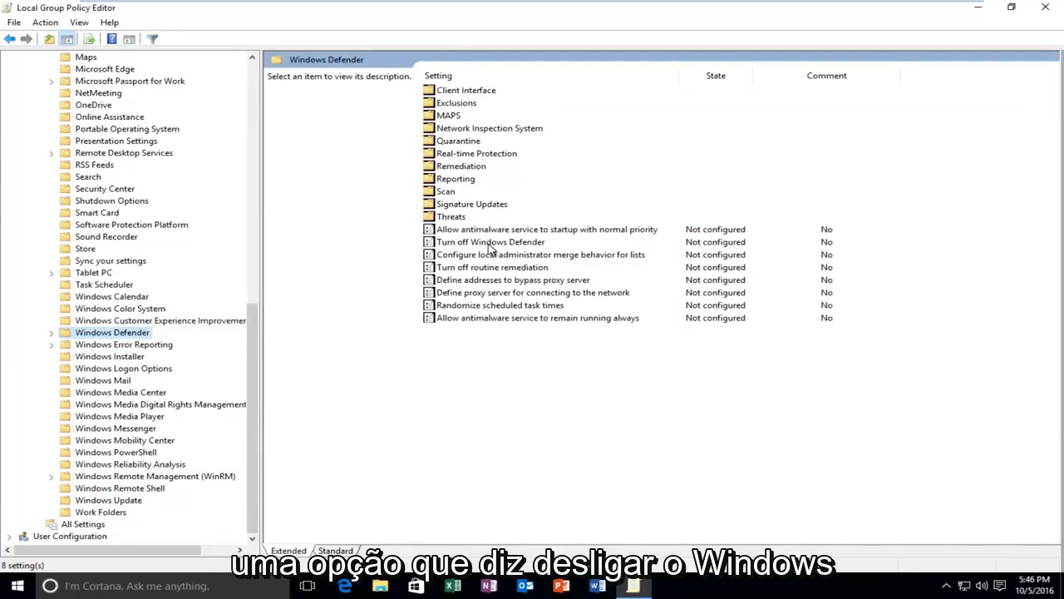
Set the 'Turn off Windows Defender' policy to Disabled and close the editor
left_click(490, 242)
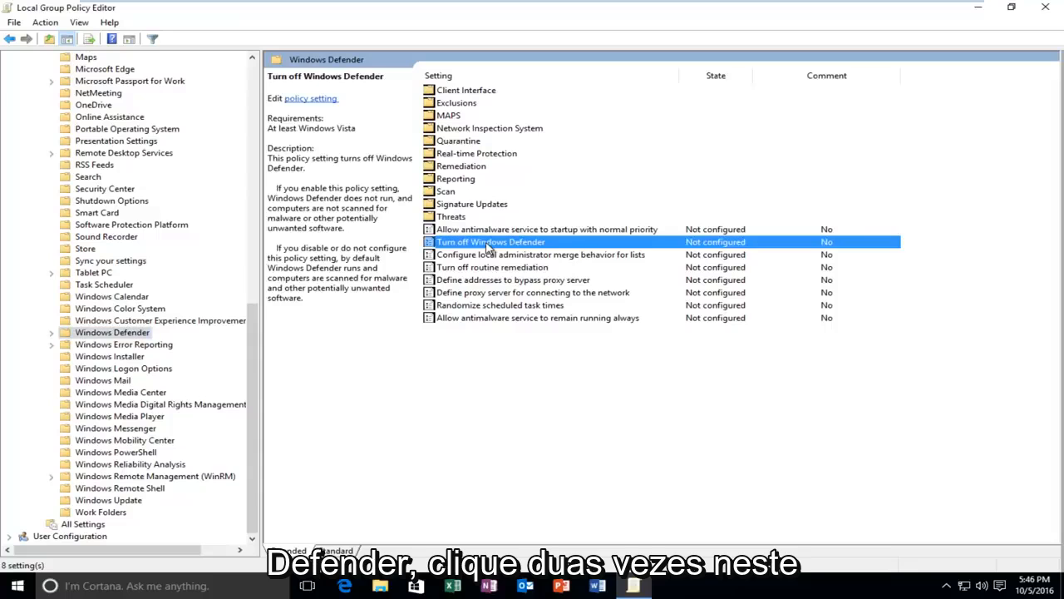
double_click(491, 243)
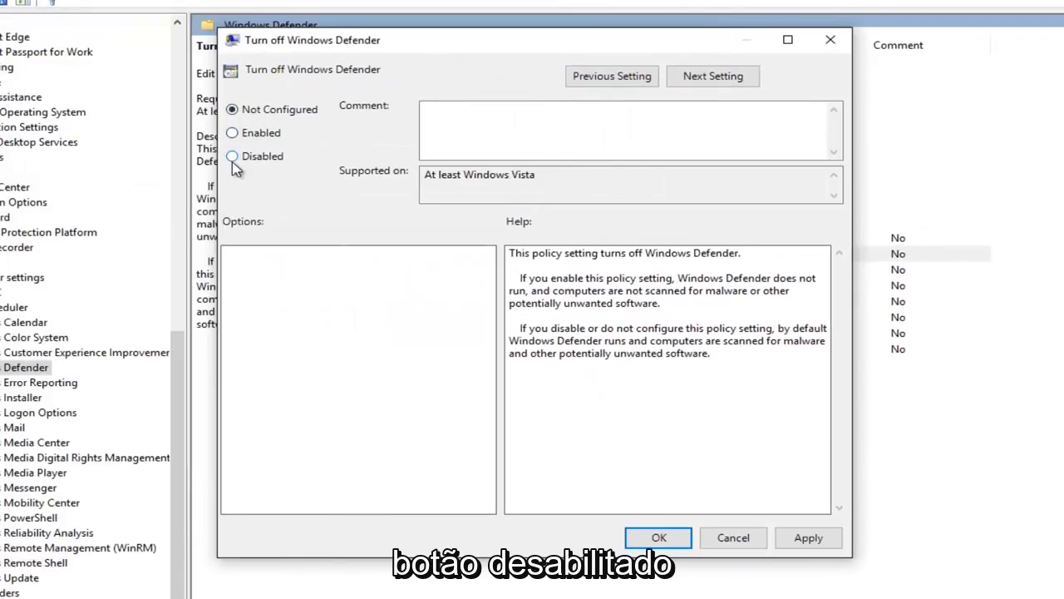
left_click(232, 156)
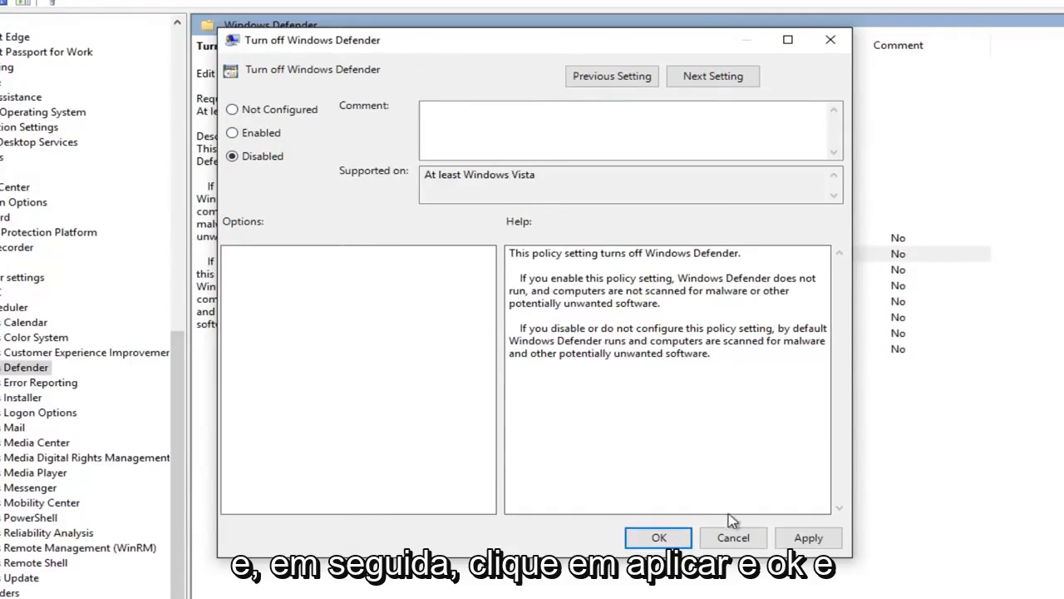
left_click(658, 537)
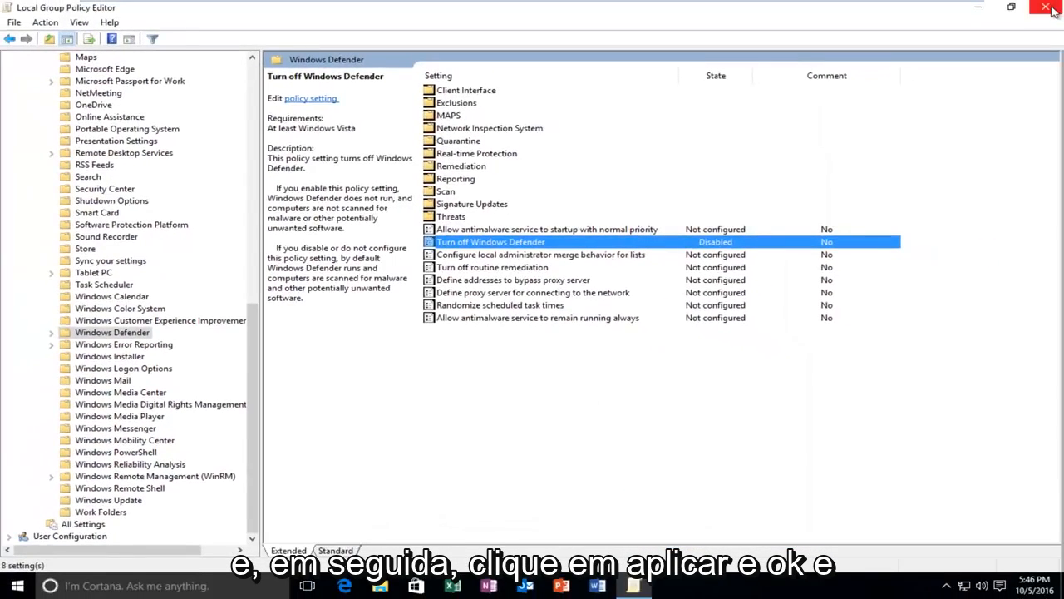
left_click(1049, 6)
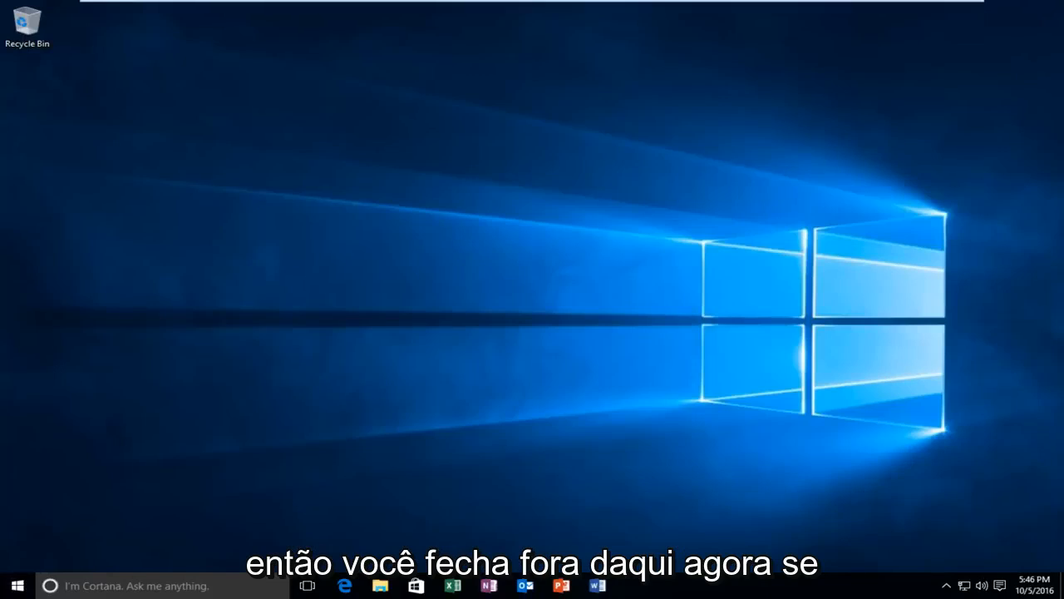
Reopen Windows Defender and start its stopped protection service with Start now
type("wind")
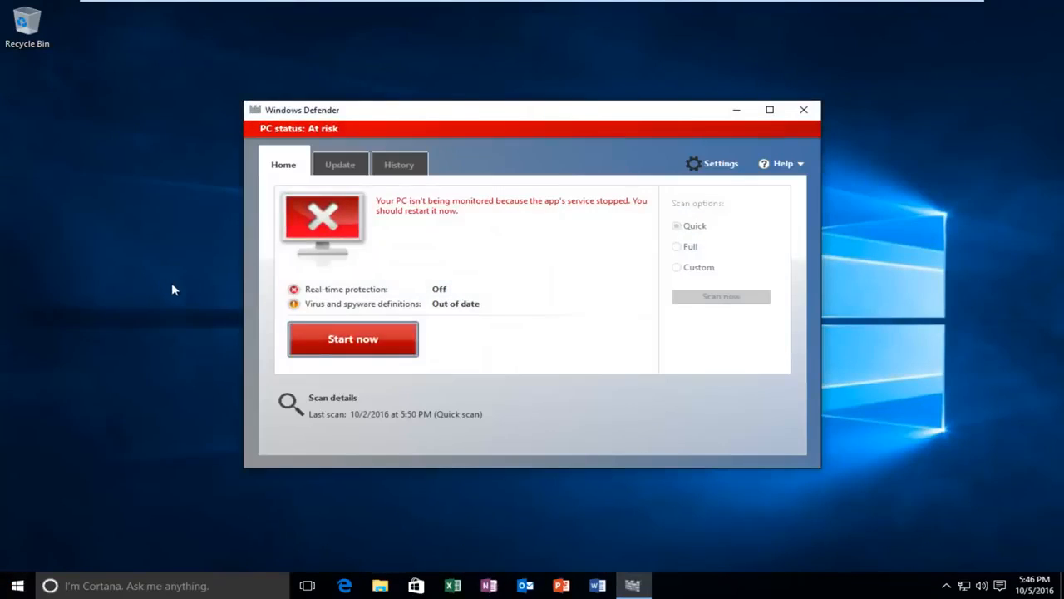
mouse_move(374, 349)
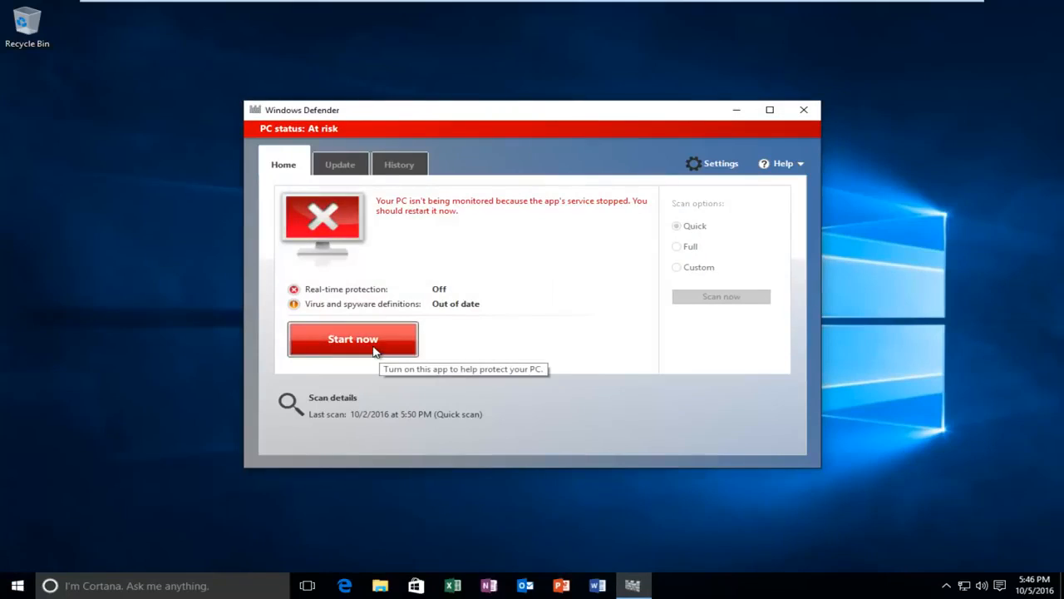
left_click(352, 339)
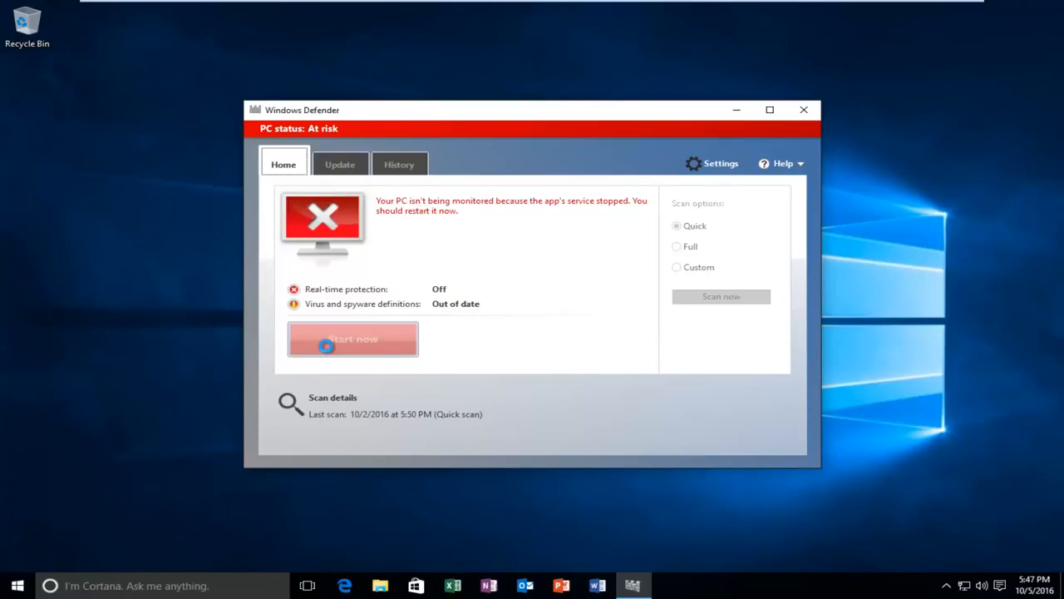
Turn on real-time protection so PC status reads Protected
left_click(352, 339)
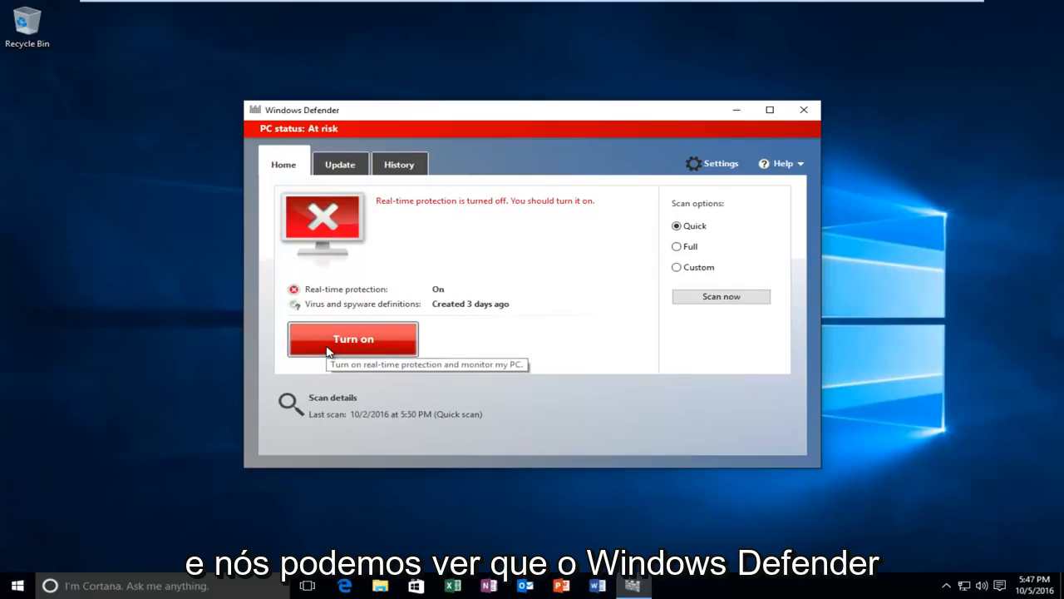
left_click(353, 339)
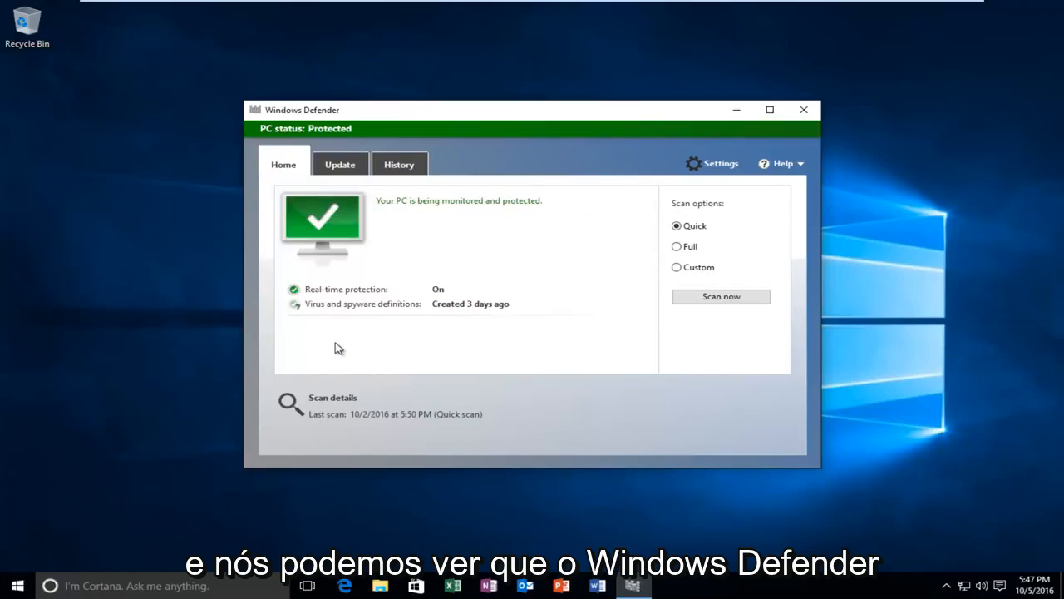
mouse_move(452, 363)
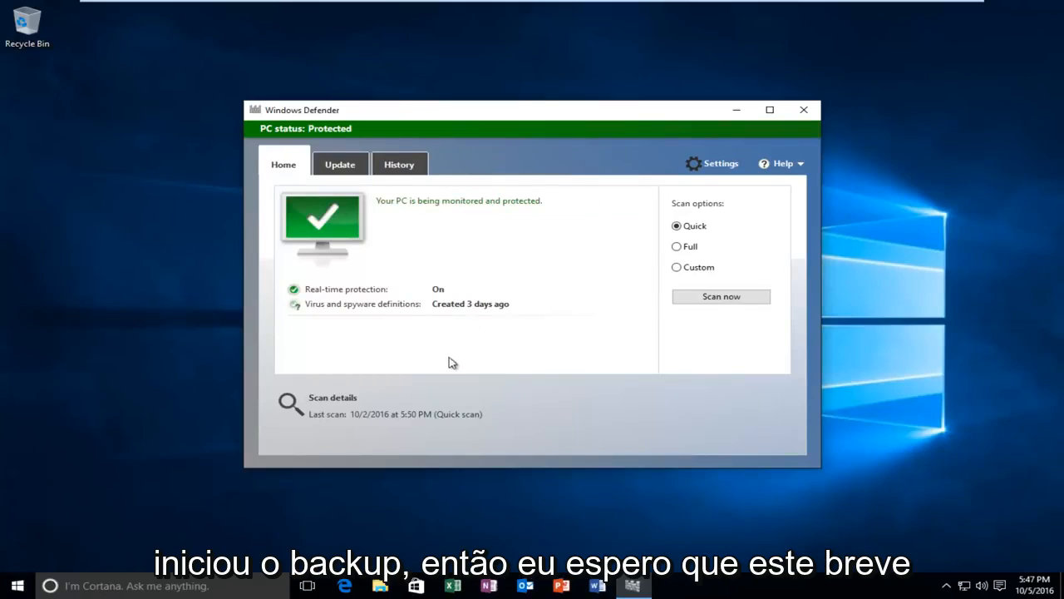
mouse_move(359, 401)
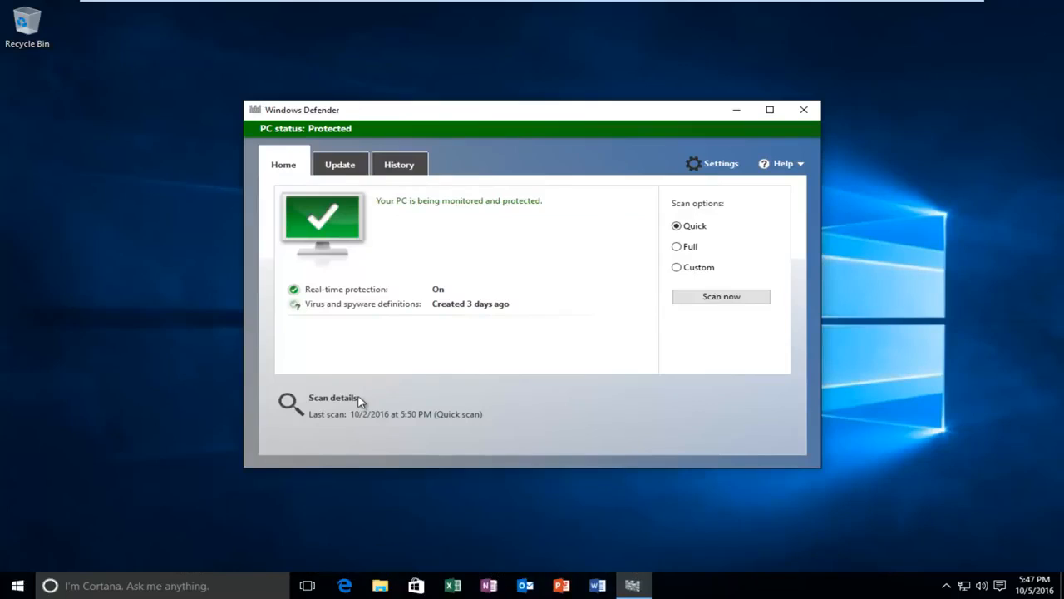
mouse_move(363, 401)
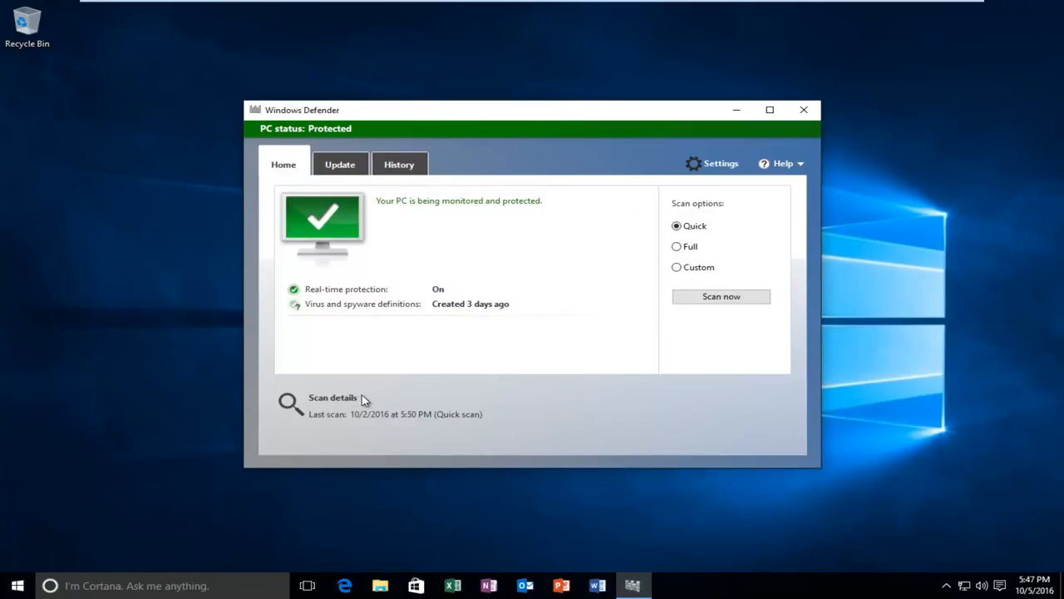